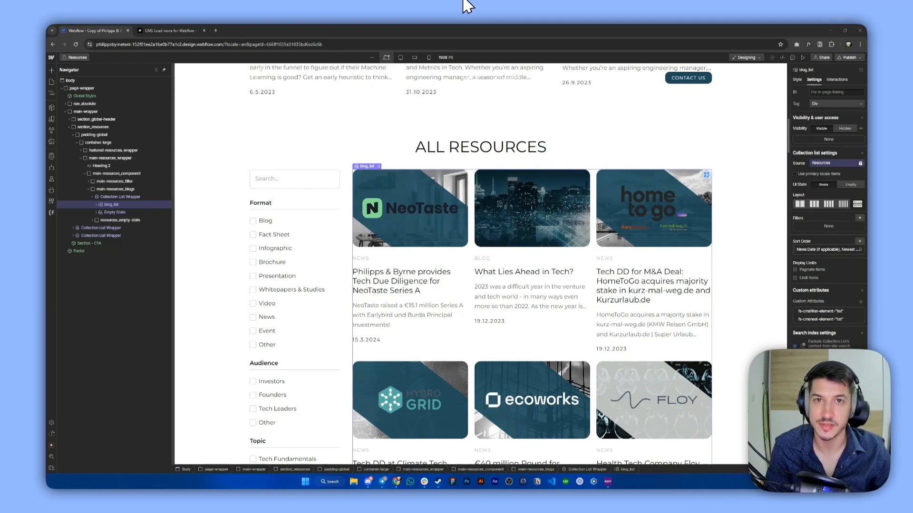
mouse_move(475, 192)
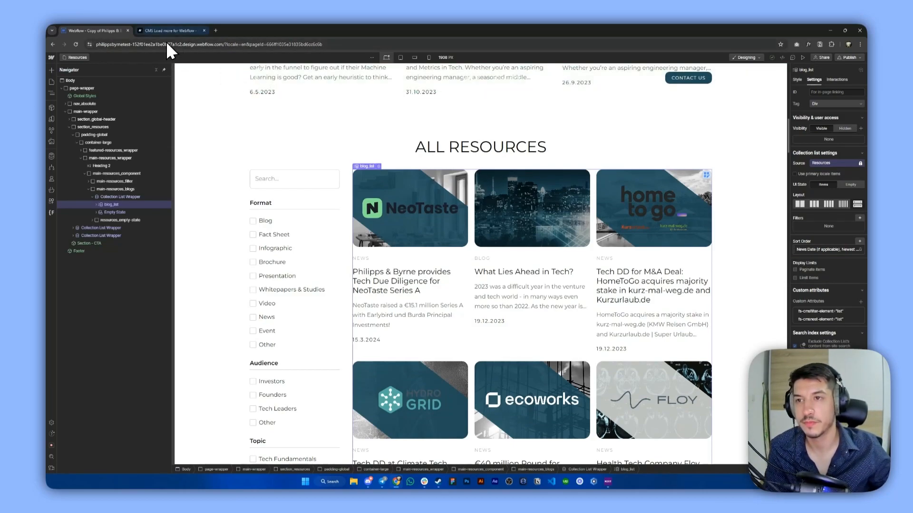
Step: Copy the CMS Load script from Step #1 of the docs and return to Webflow
click(171, 30)
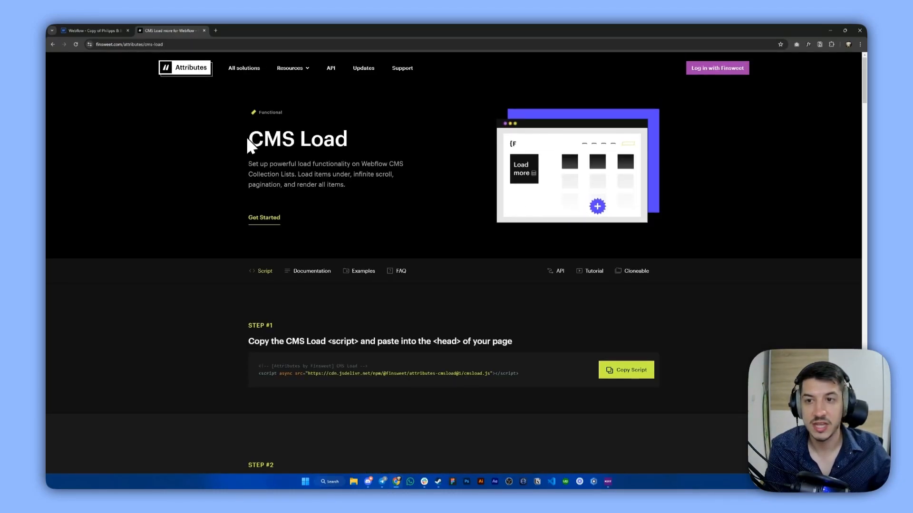
mouse_move(354, 152)
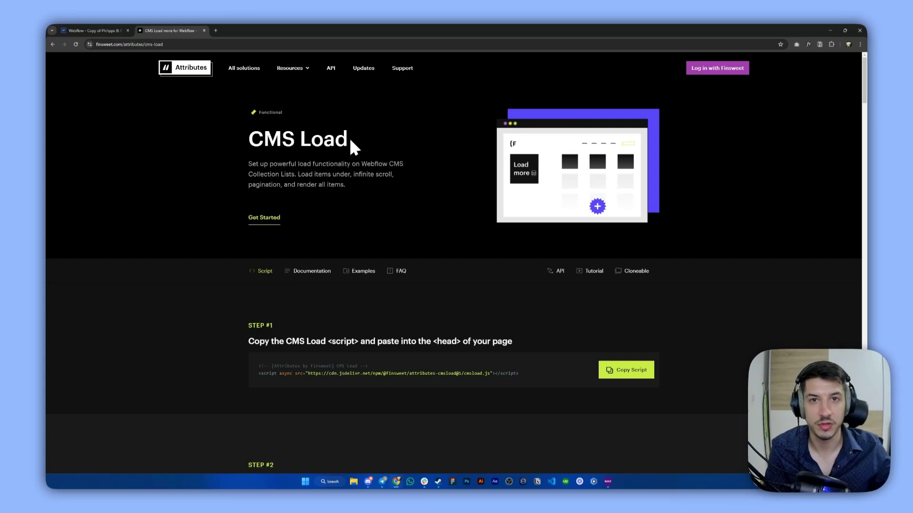
scroll(down, 3)
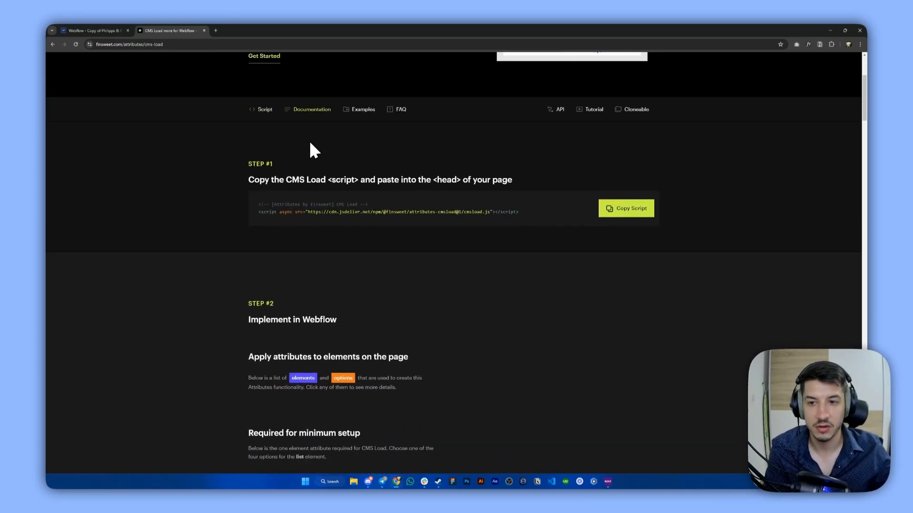
mouse_move(291, 173)
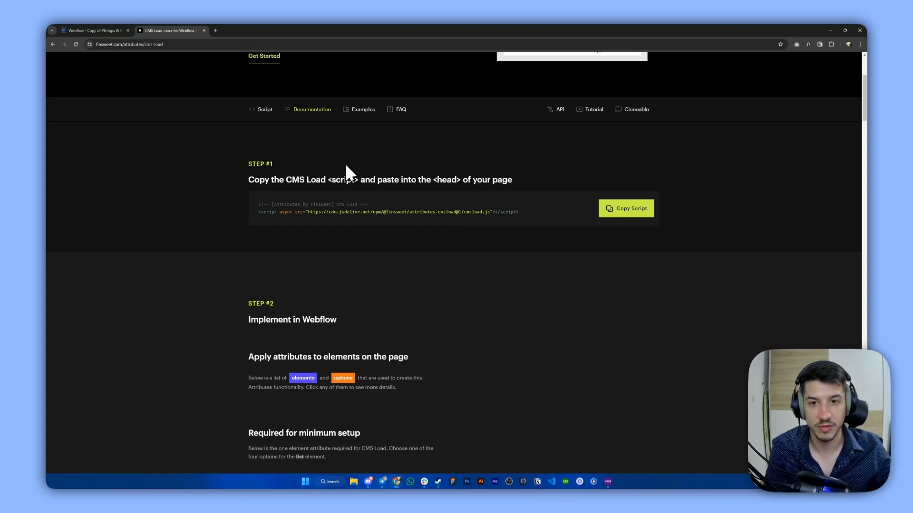
click(625, 208)
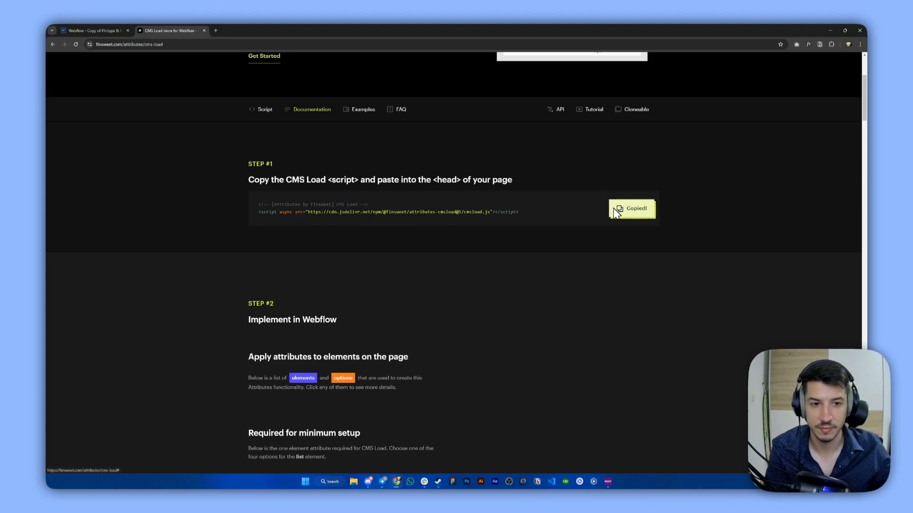
click(96, 30)
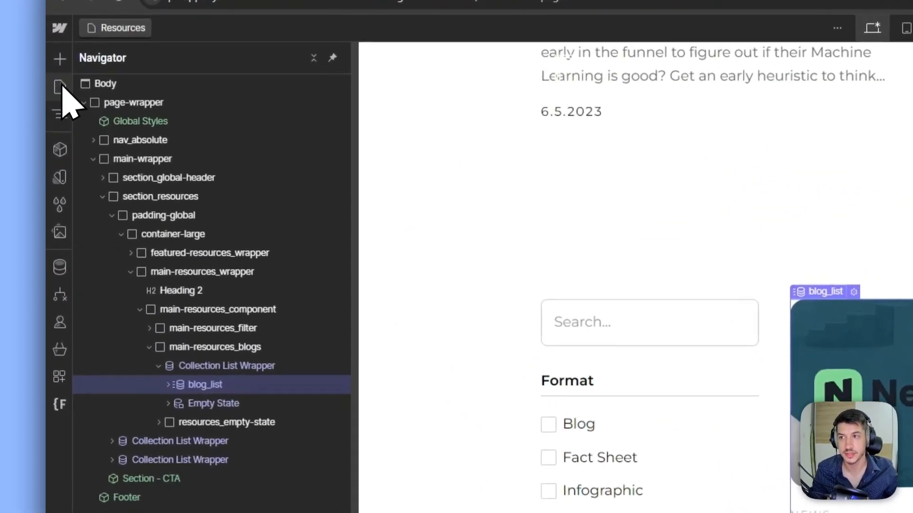
Step: Paste the CMS Load script into the Resources page head code and save the settings
click(59, 87)
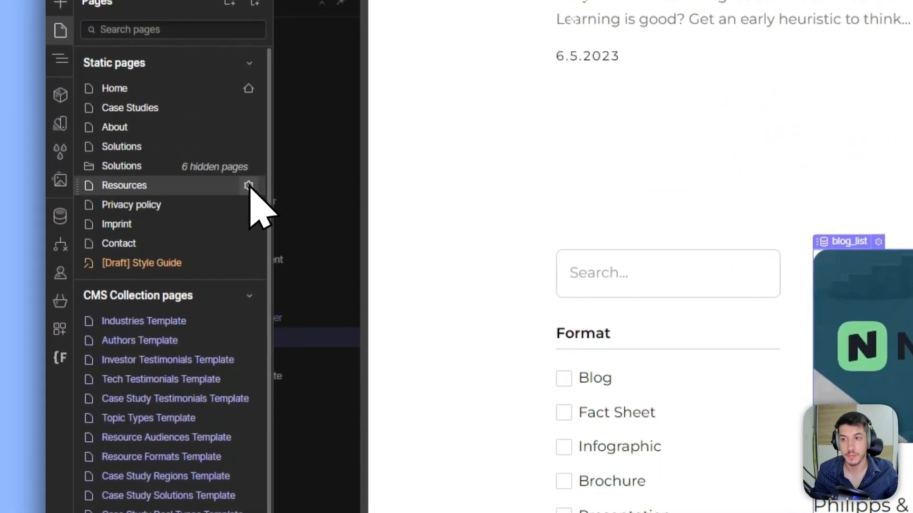
click(249, 186)
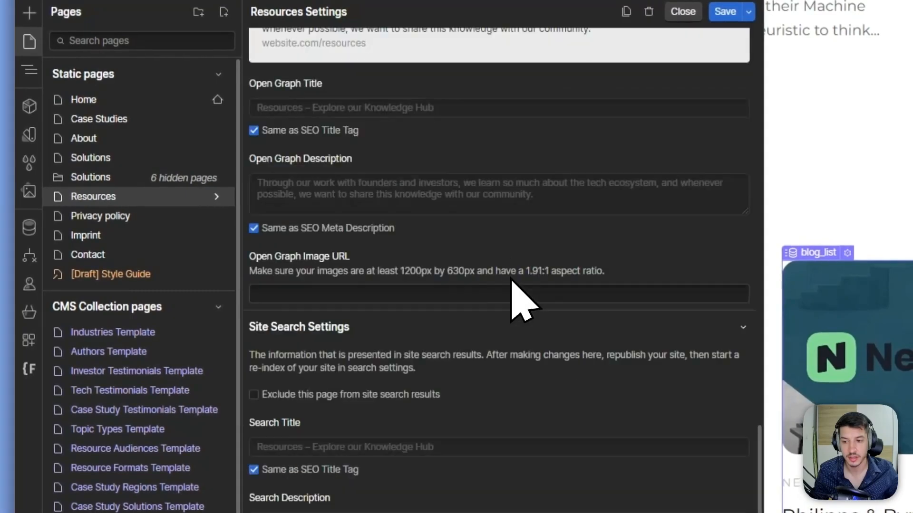
scroll(down, 3)
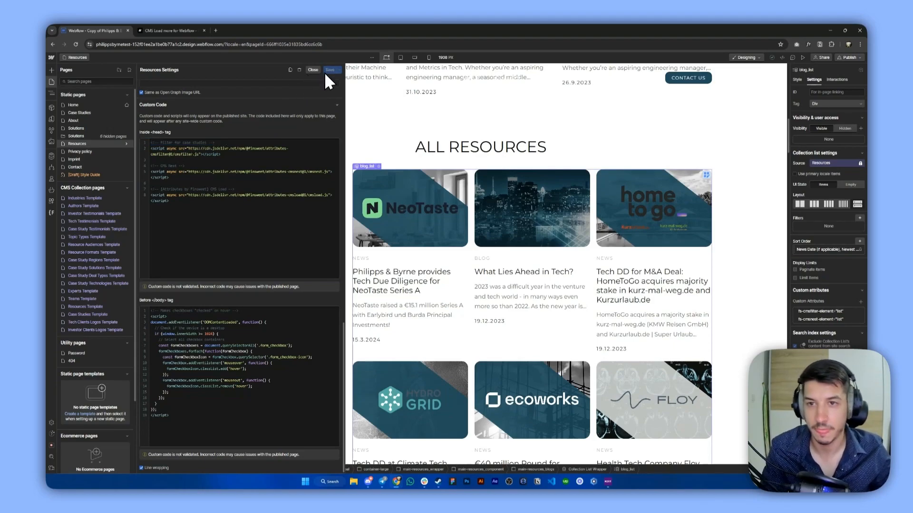
click(172, 30)
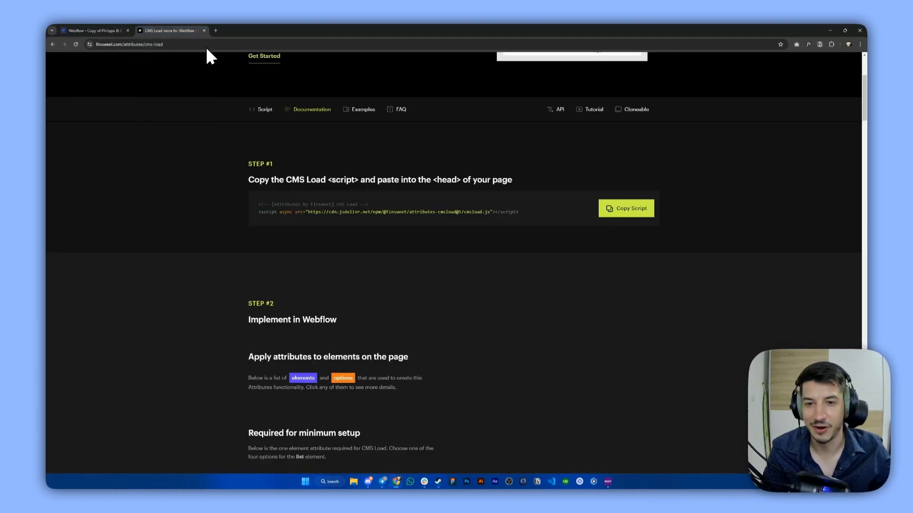
Step: Review the Step #2 required LIST attribute in the docs and return to Webflow
scroll(down, 3)
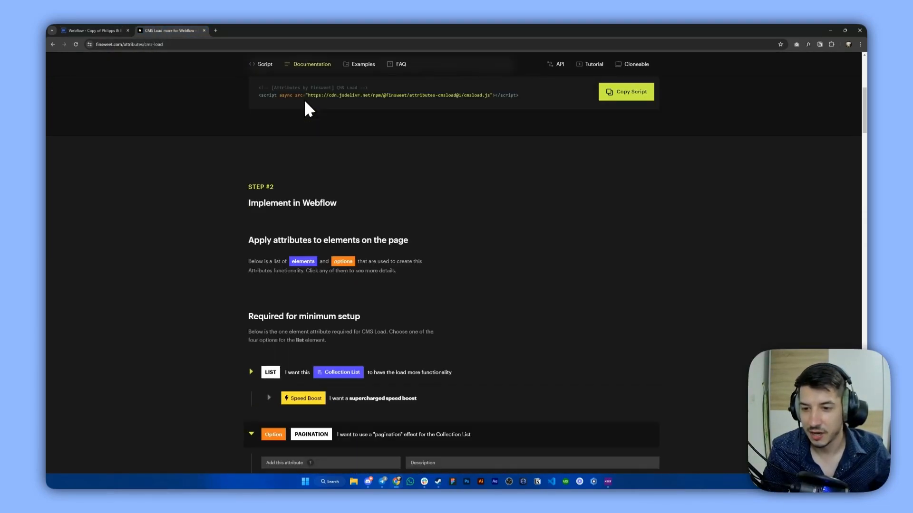
scroll(down, 3)
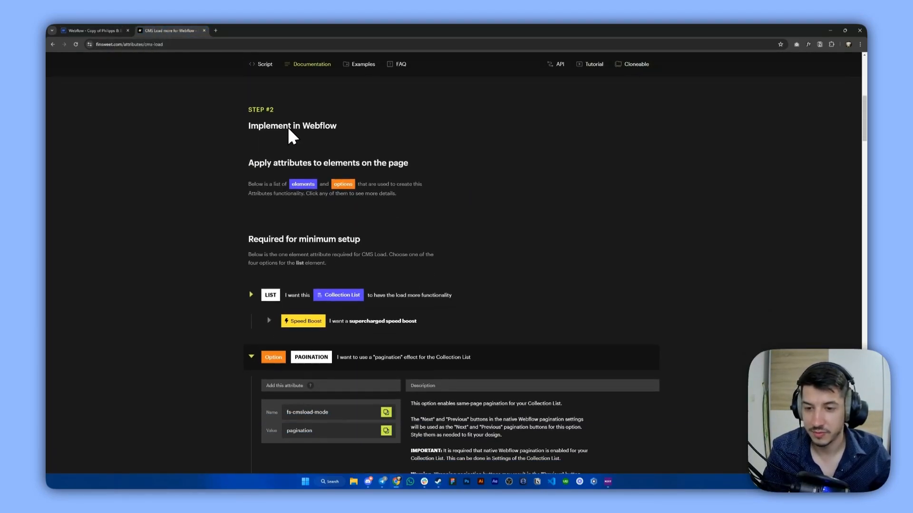
scroll(down, 3)
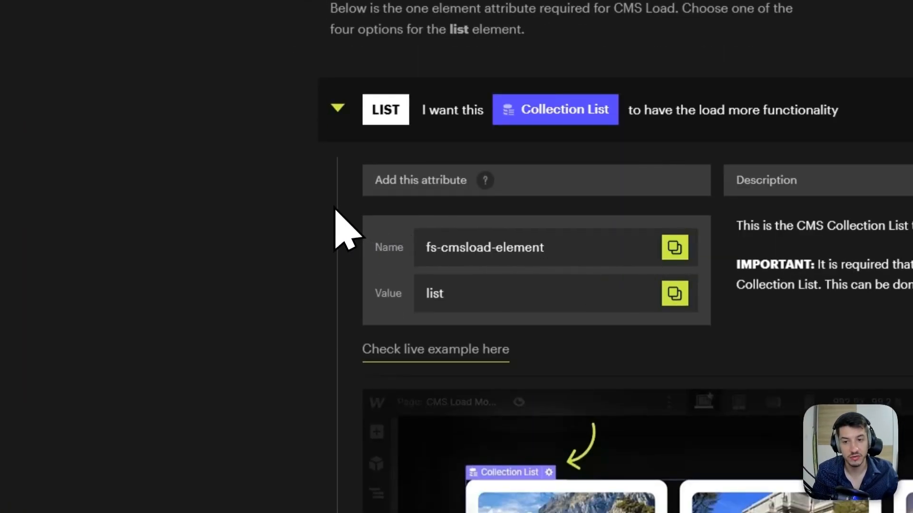
click(162, 20)
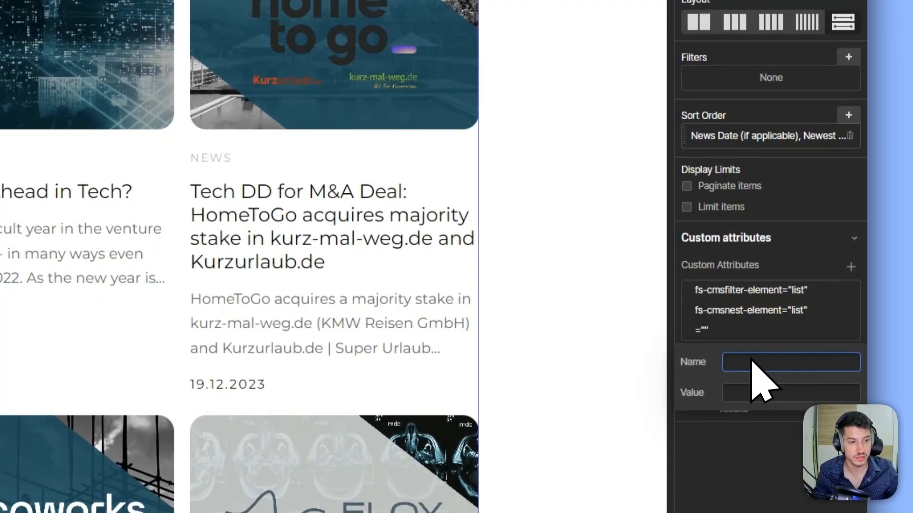
Step: Add the custom attribute fs-cmsload-element = list to blog_list
text(fs-cmsload-element)
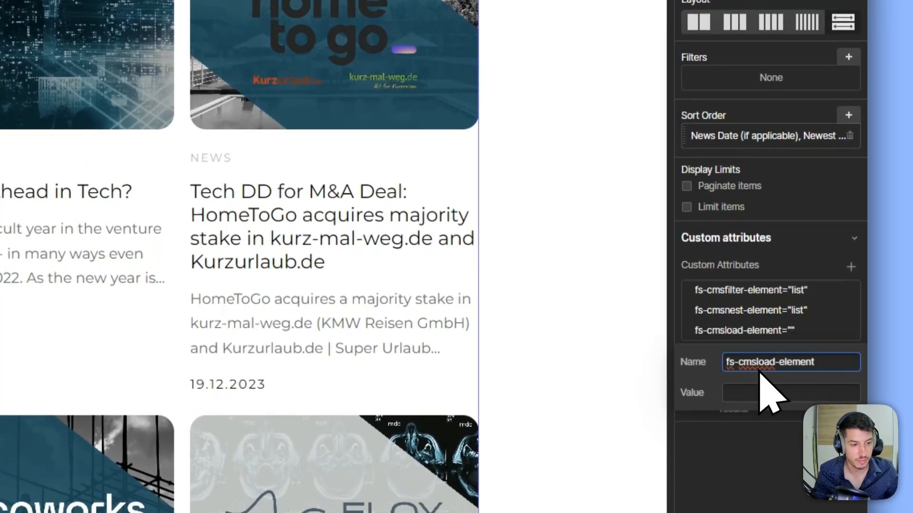
mouse_move(785, 395)
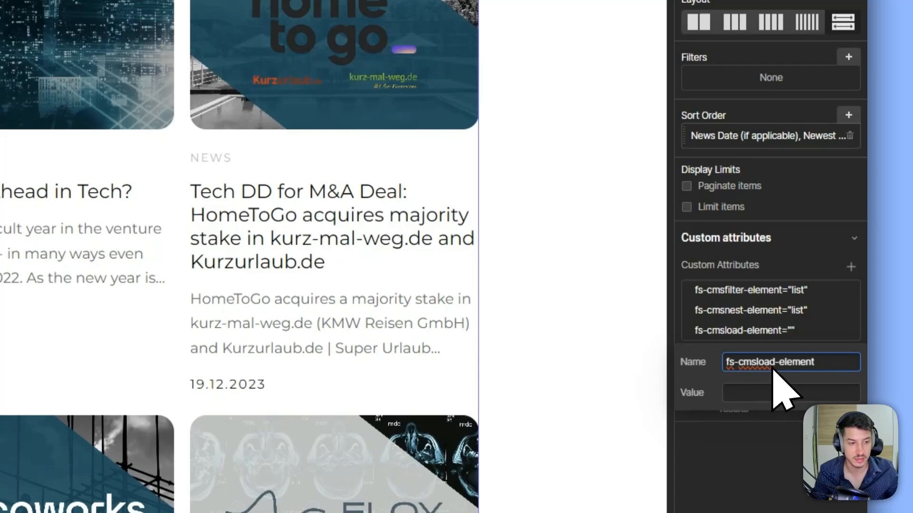
text(list)
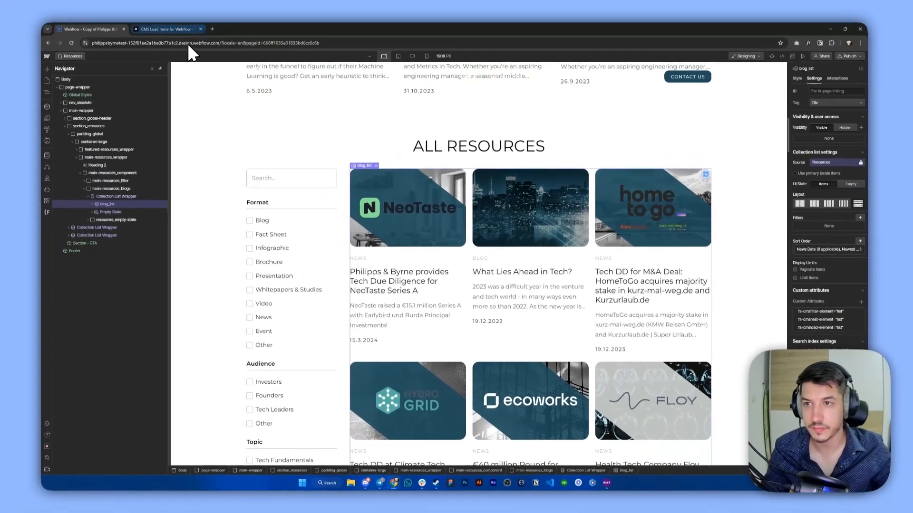
Step: Collapse the LIST details in the docs and bring the PAGINATION option into view
click(171, 28)
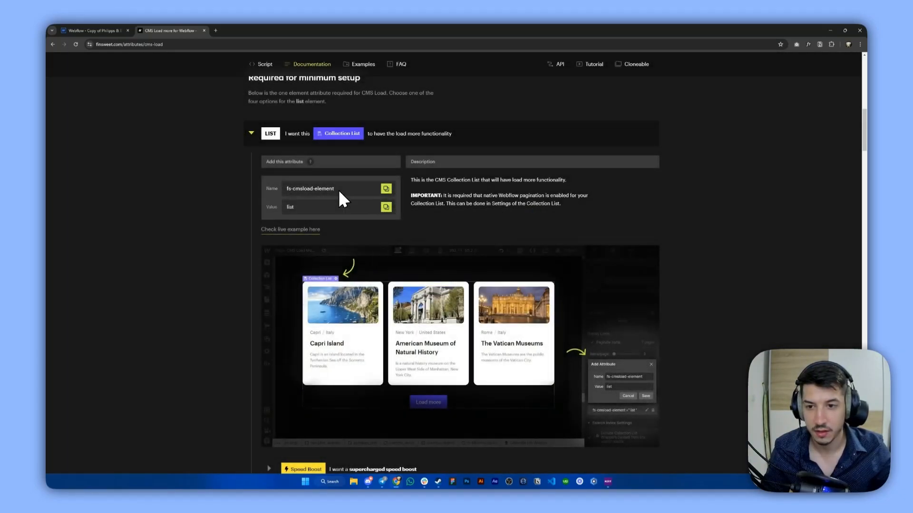
click(251, 133)
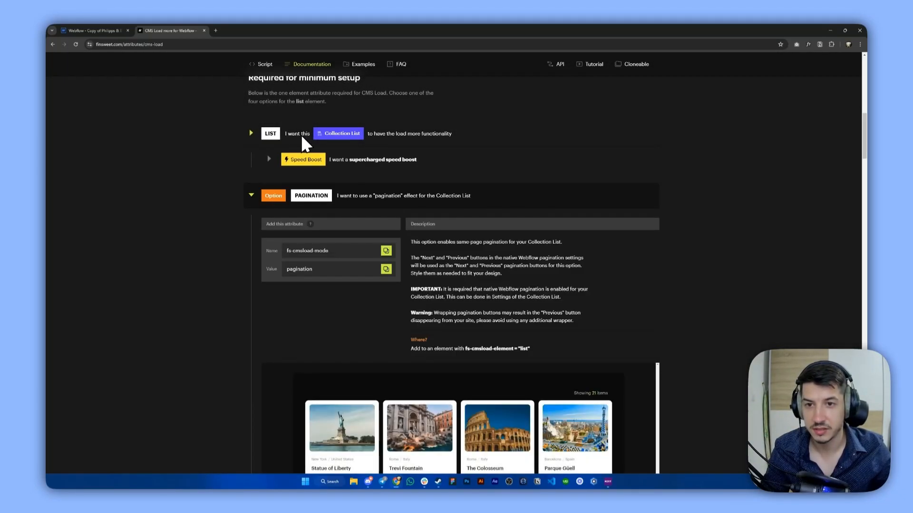
scroll(down, 3)
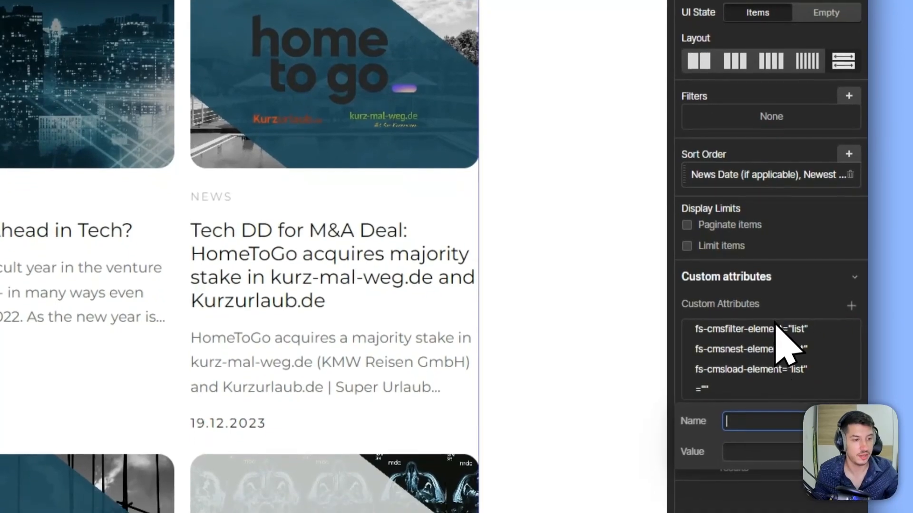
Step: Give blog_list's fs-cmsload-mode attribute the value pagination
text(p)
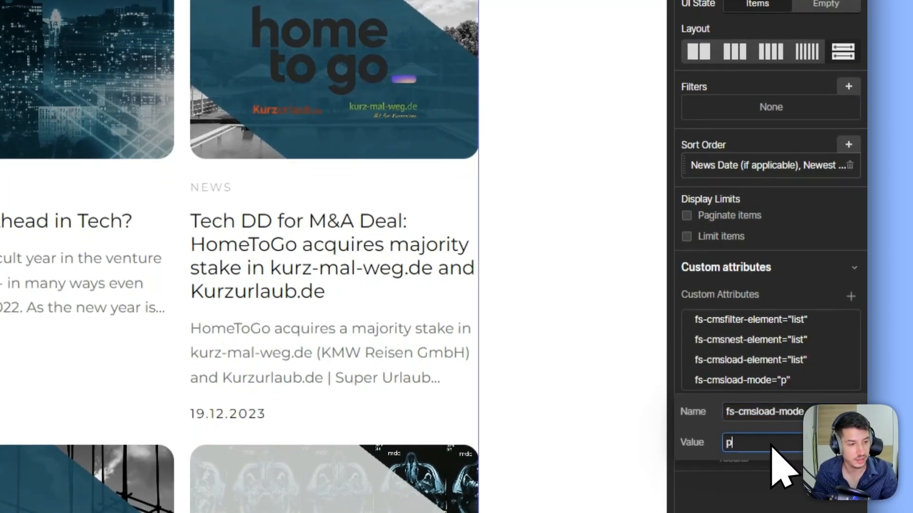
text(agination)
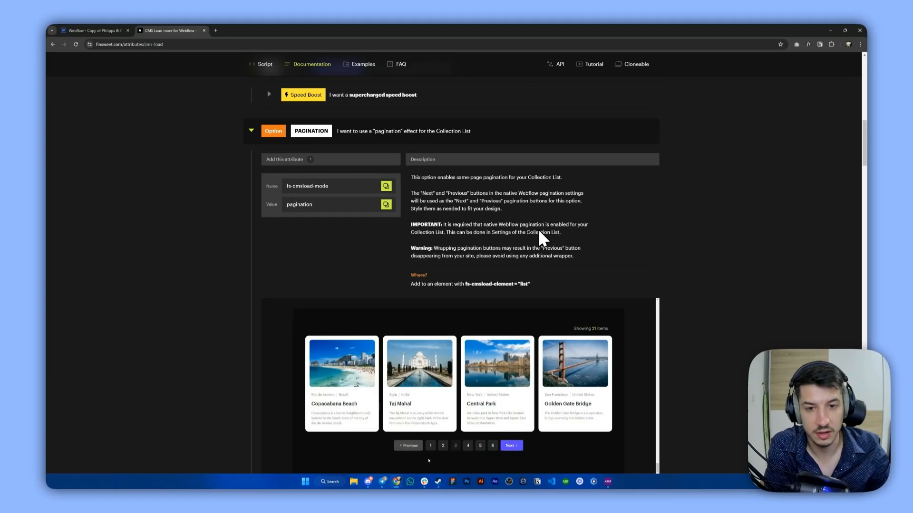
mouse_move(494, 231)
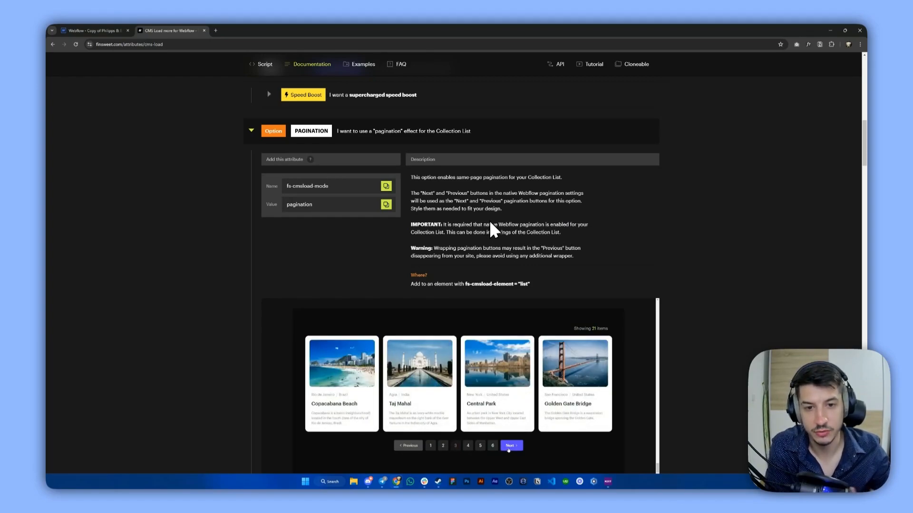
Step: Advance the docs' live pagination demo to the next page of items
click(510, 444)
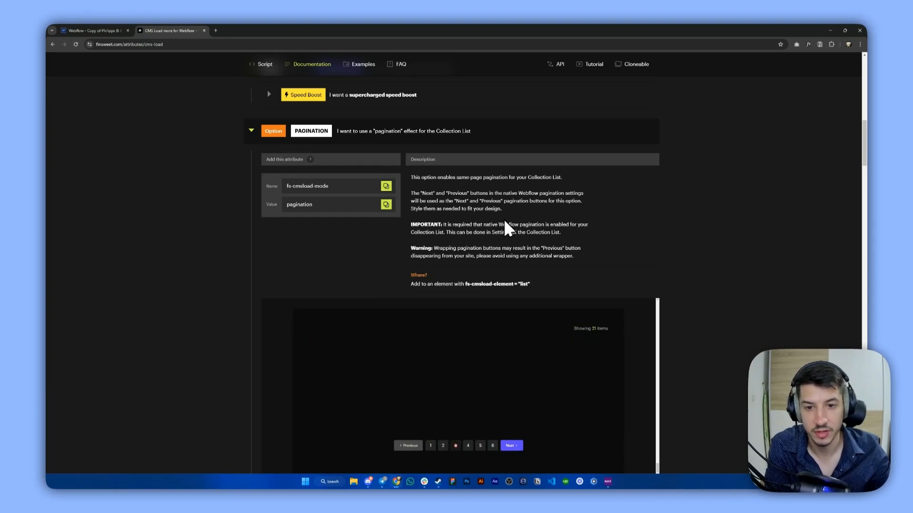
Step: Enable Paginate items on the Resources Collection List Wrapper in Webflow
click(95, 30)
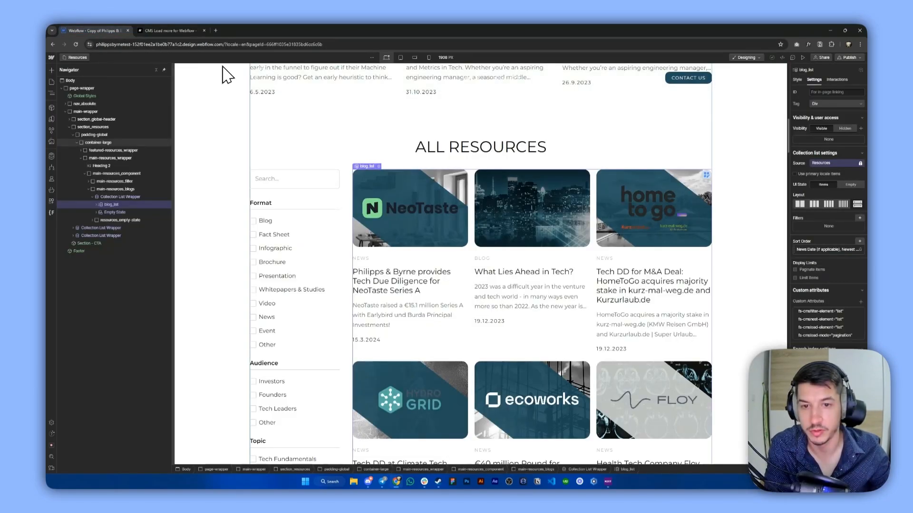
click(110, 204)
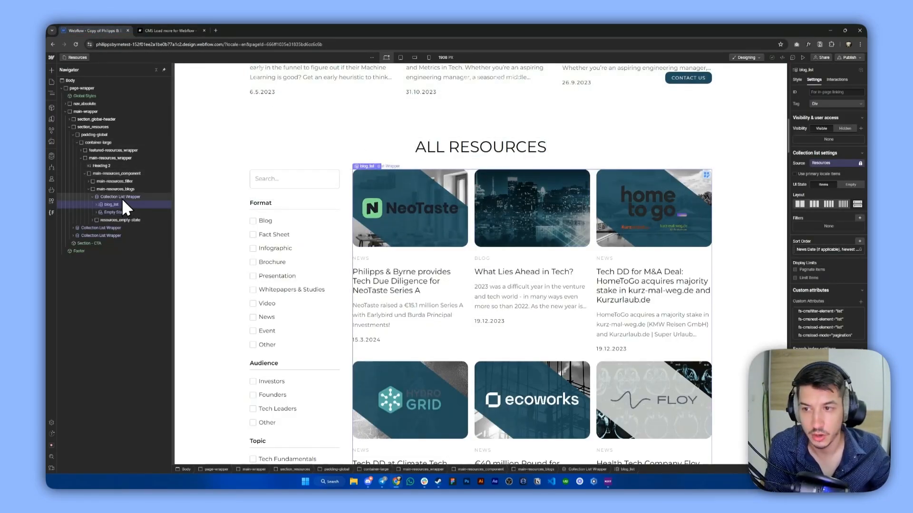
click(120, 197)
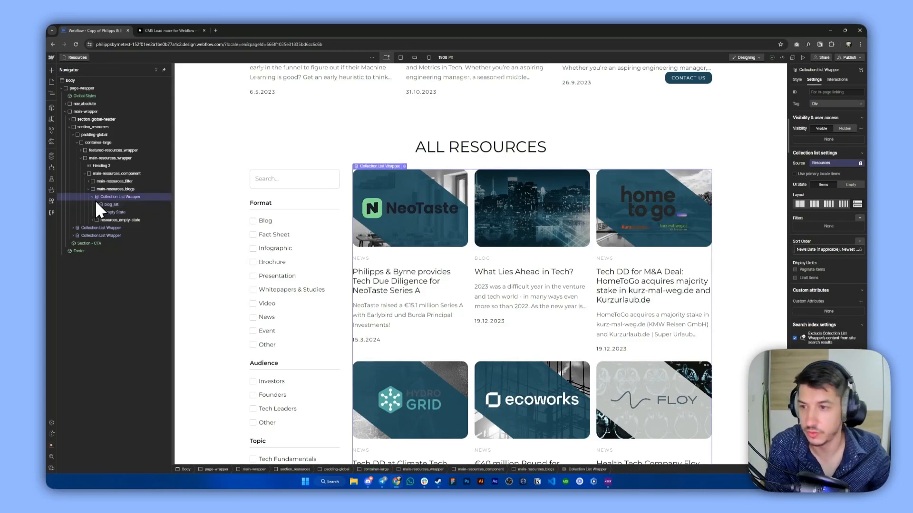
click(110, 204)
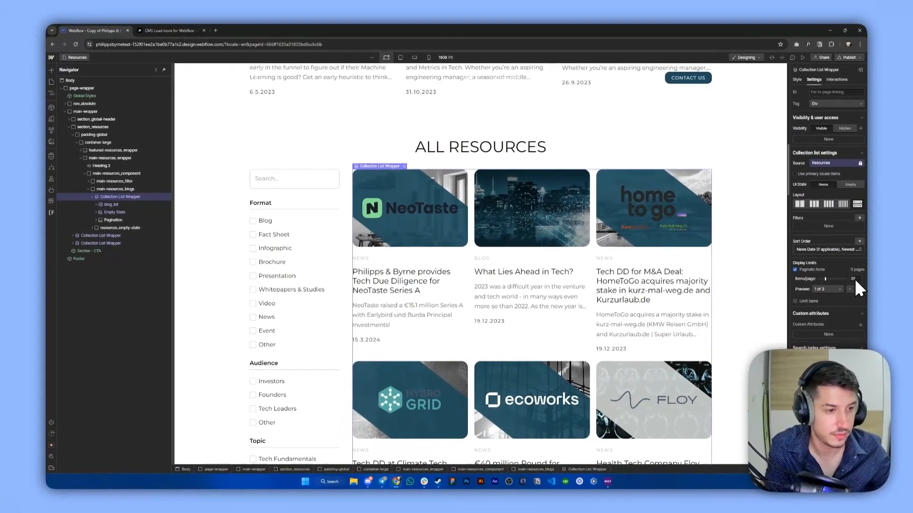
click(854, 278)
text(9)
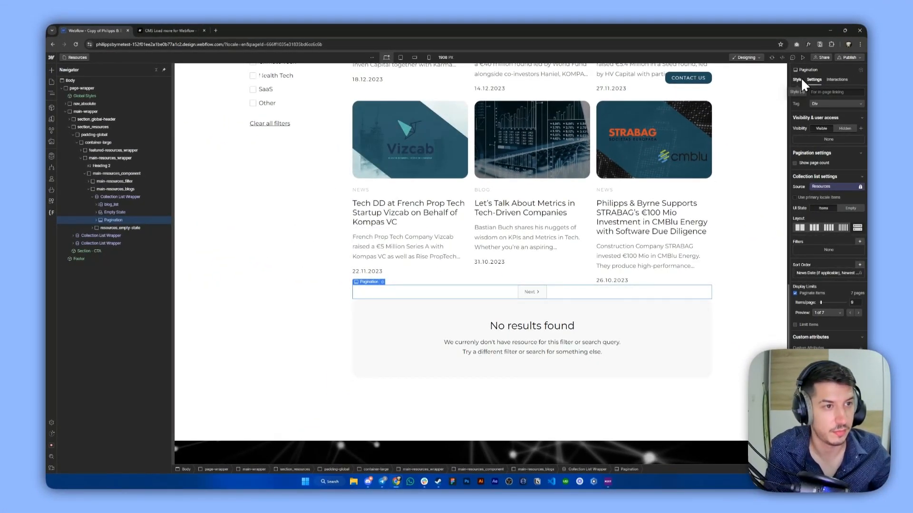
Step: Give Pagination the class pagination_wrapper with a 3rem top margin and centered Next link
click(797, 80)
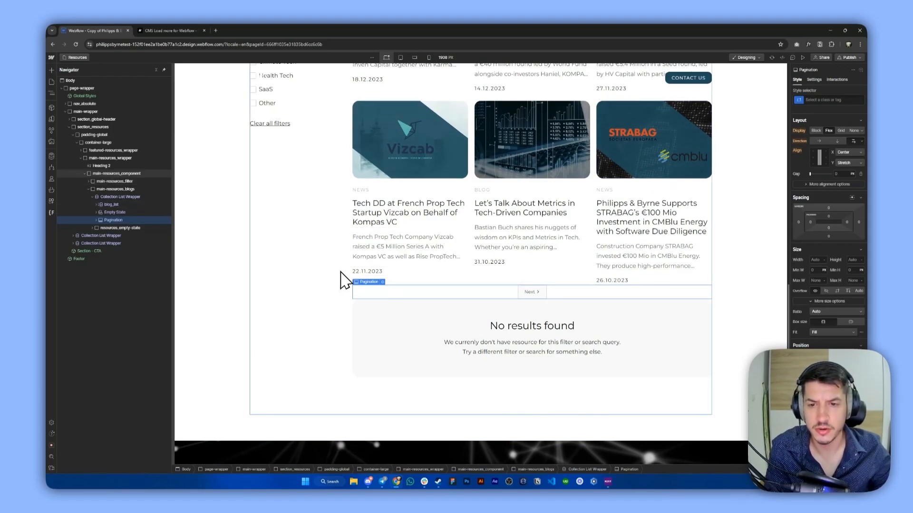
click(830, 100)
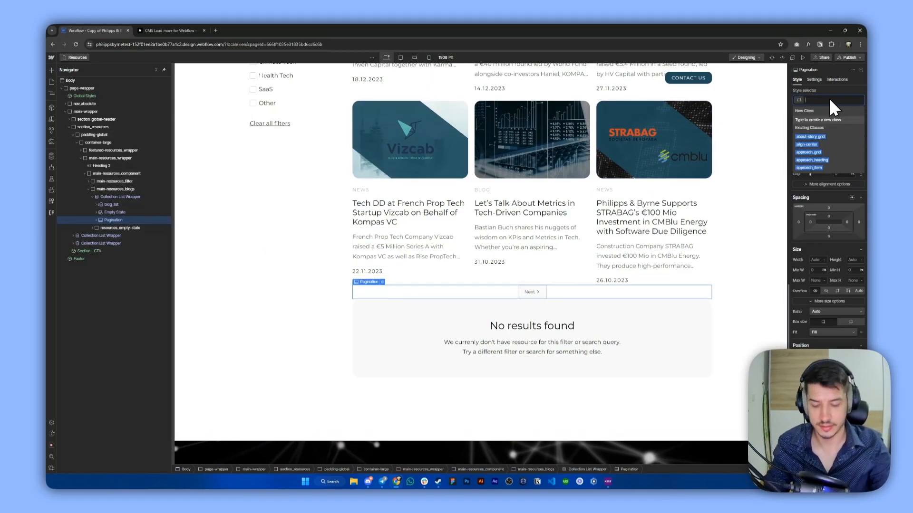
text(pagina)
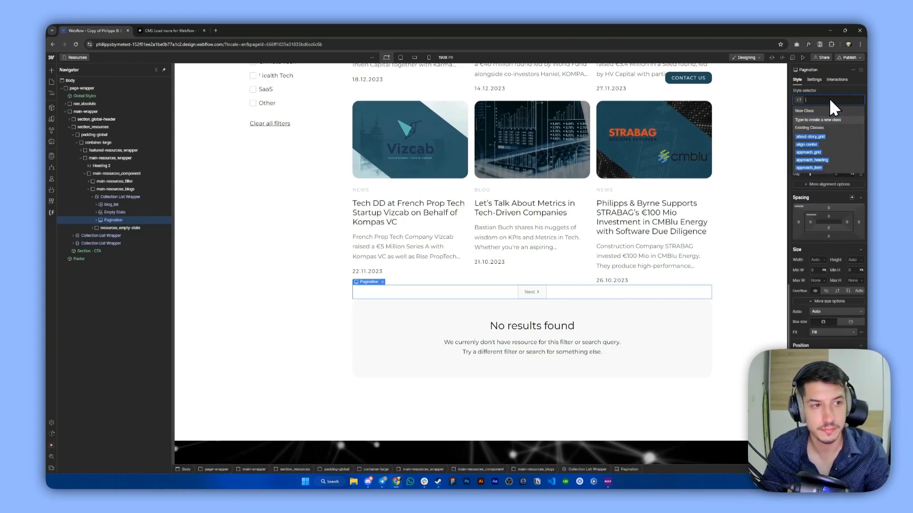
text(pagination_wrapper)
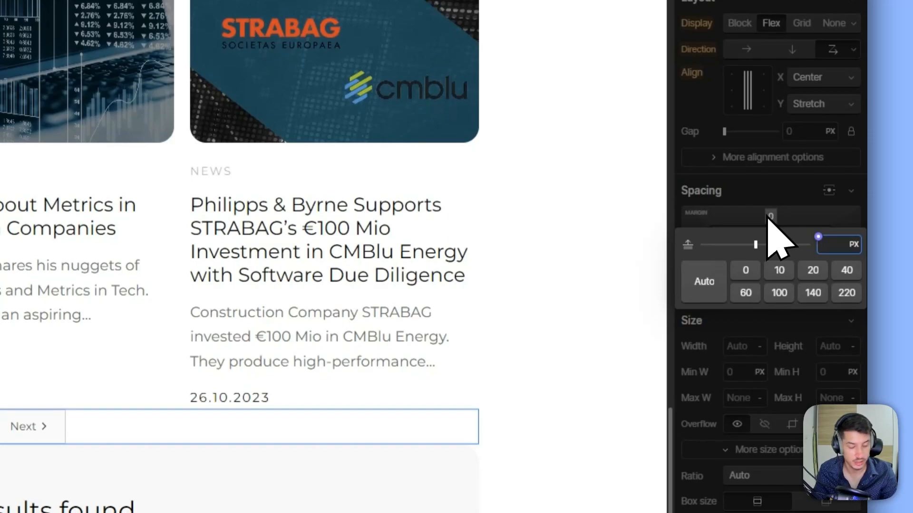
text(3rem)
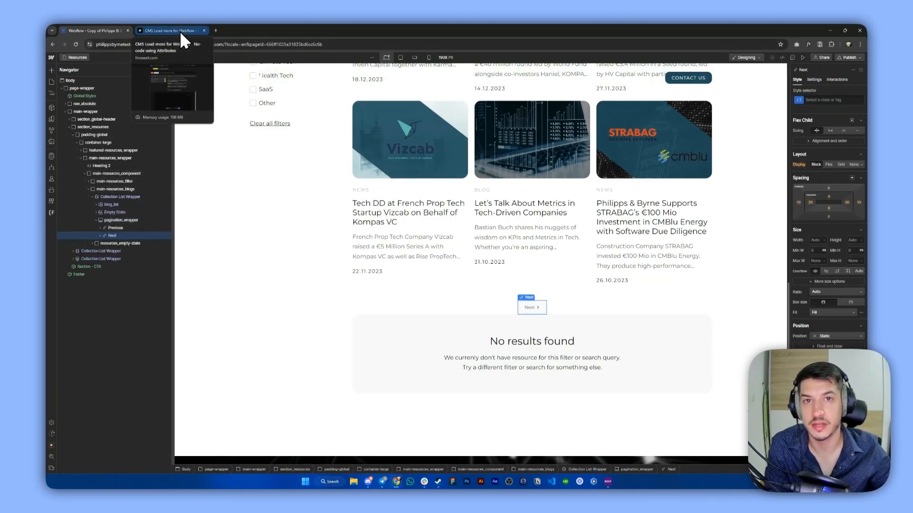
Step: Locate the PAGE BUTTON attribute fs-cmsload-element = page-button under Advanced Pagination Features
click(171, 29)
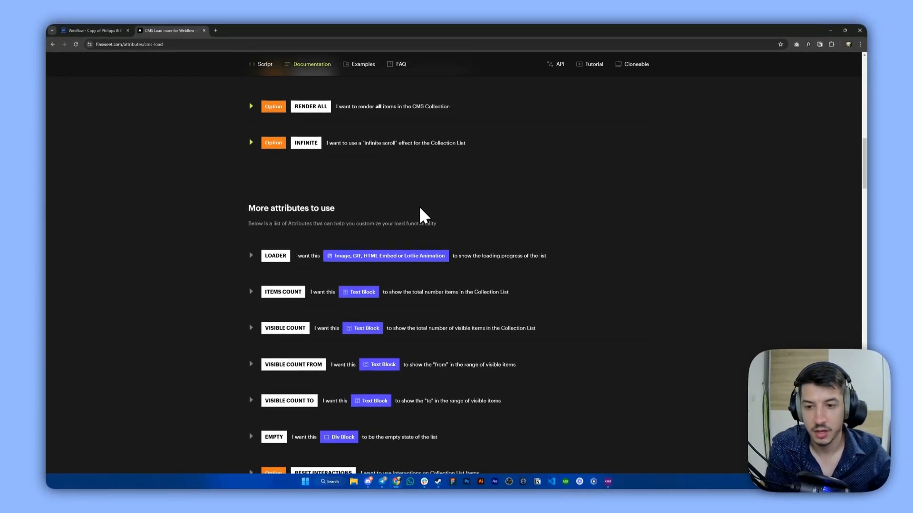
scroll(down, 3)
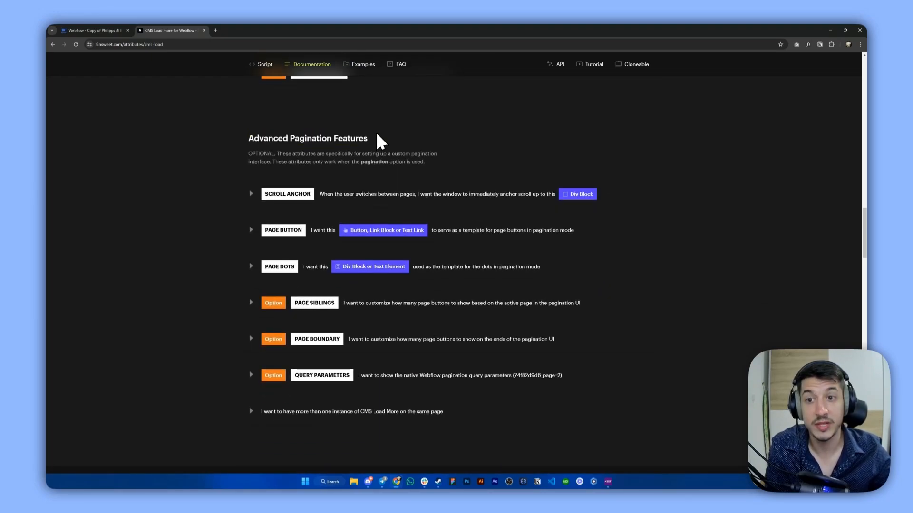
scroll(down, 3)
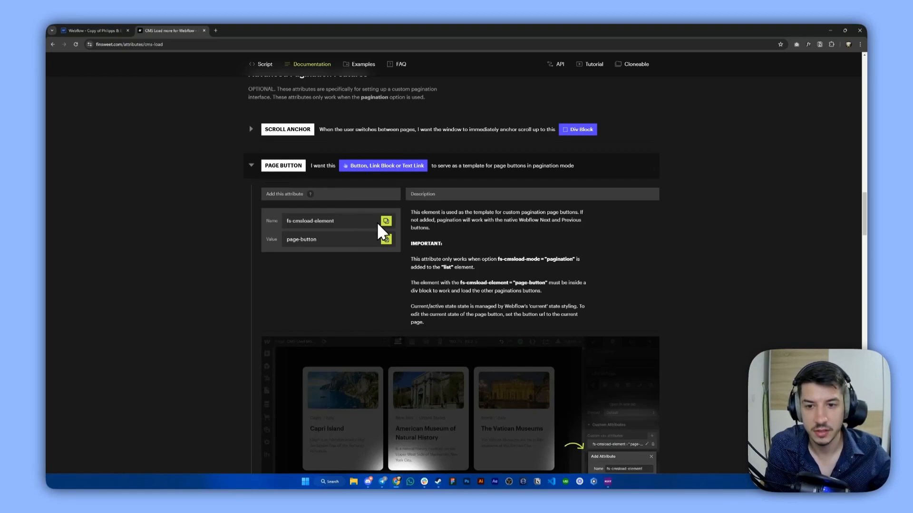
mouse_move(324, 241)
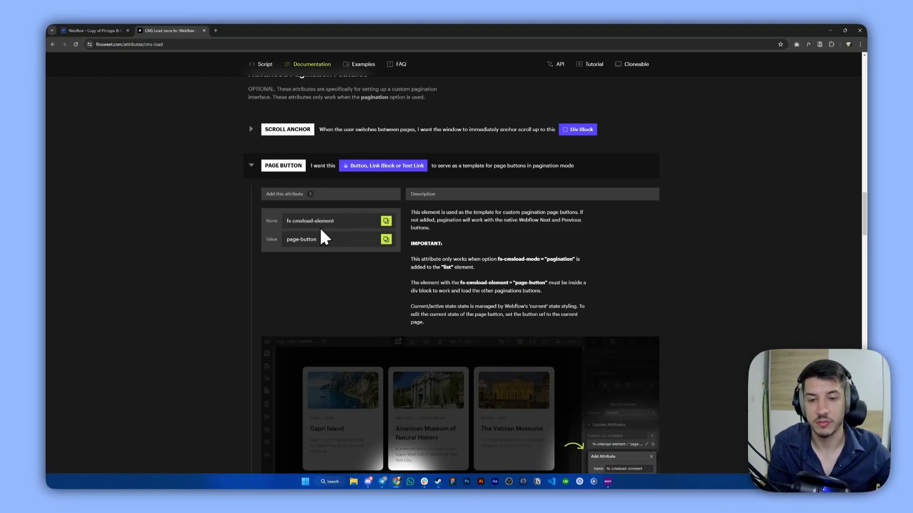
scroll(down, 3)
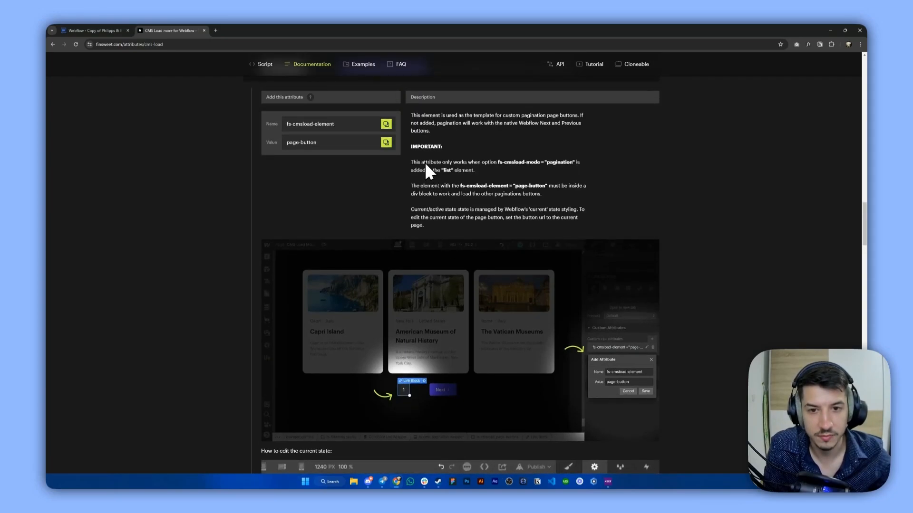
drag(411, 185, 532, 194)
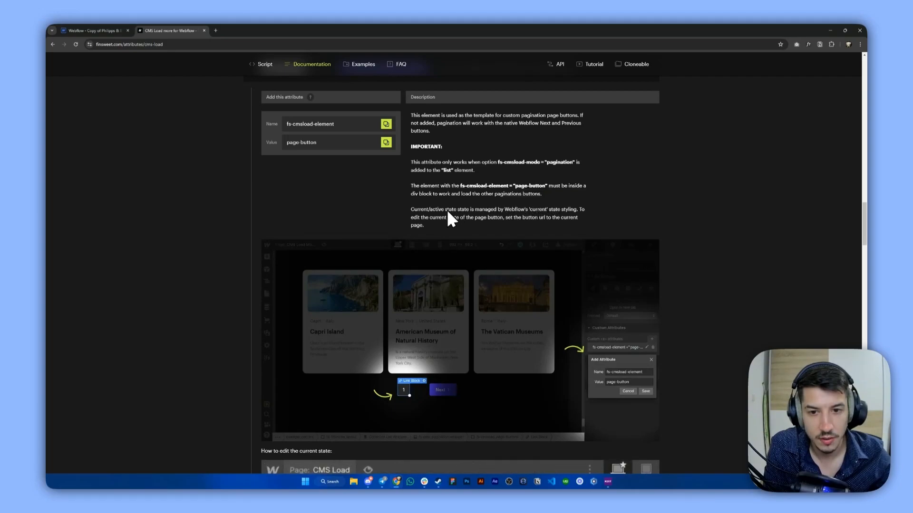
double_click(426, 210)
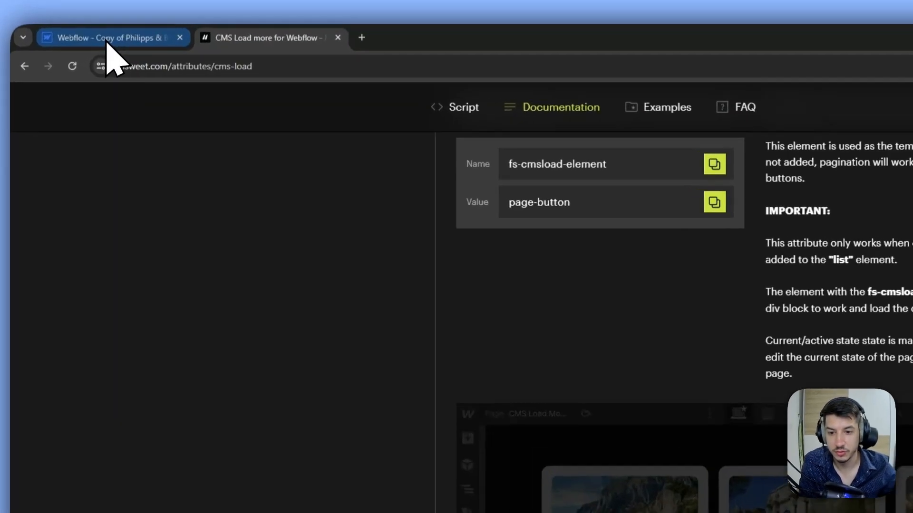
Step: Add a Link Block classed pagination_number inside pagination_wrapper beside the Previous and Next links
click(110, 37)
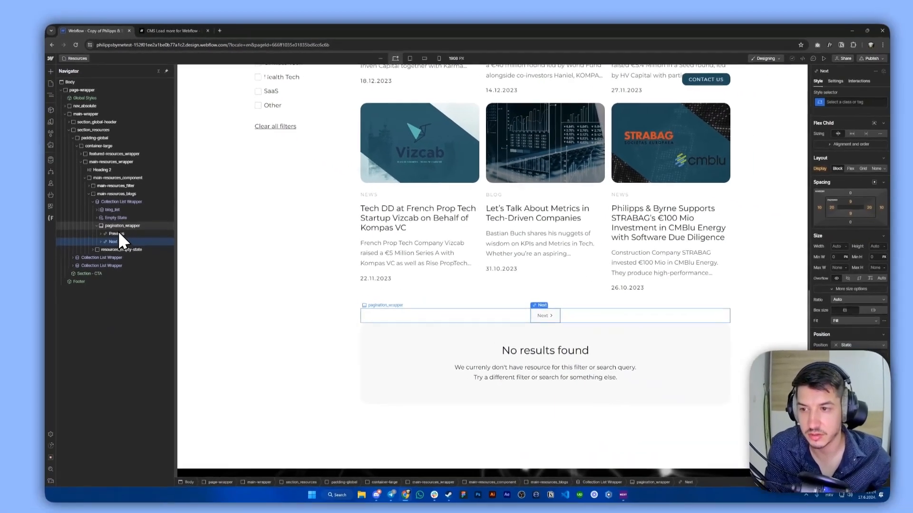
click(120, 219)
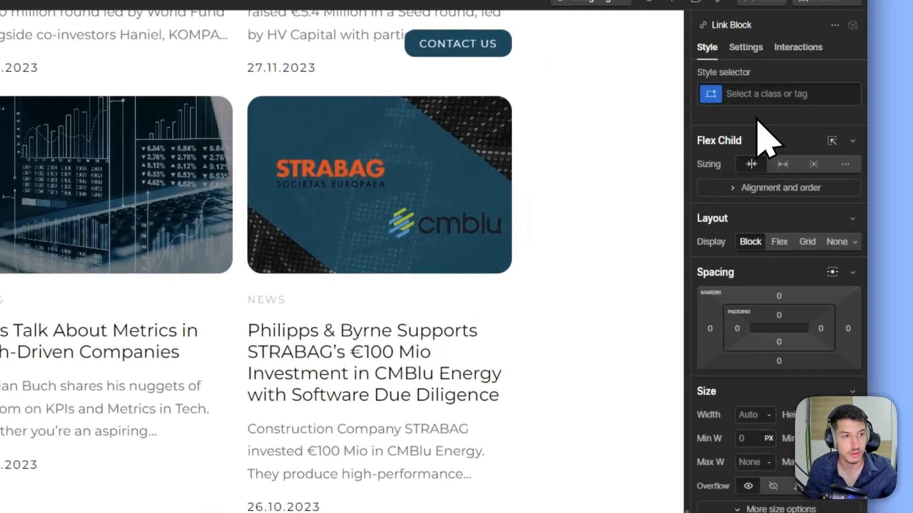
text(pagination_number)
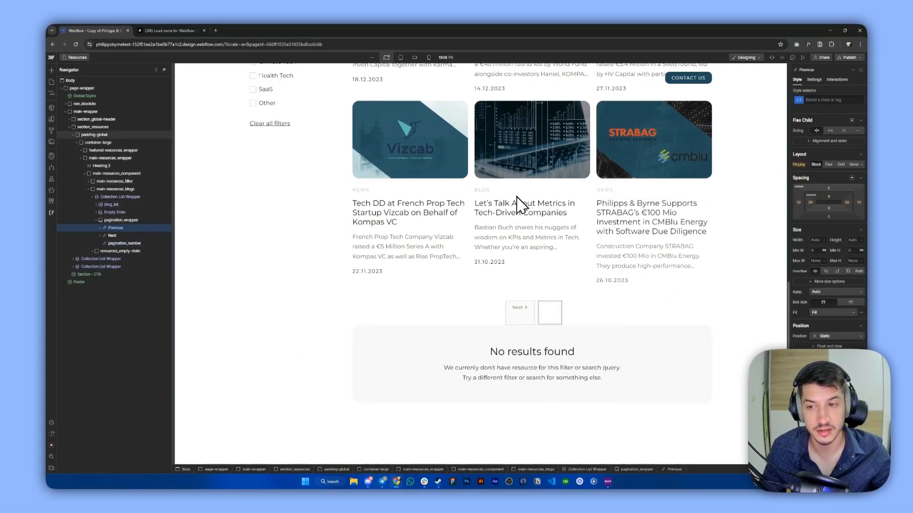
click(116, 229)
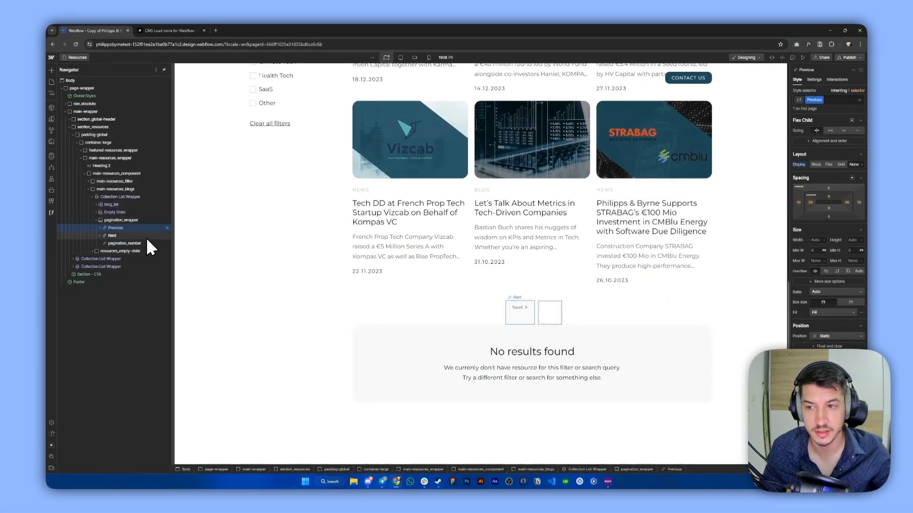
click(112, 235)
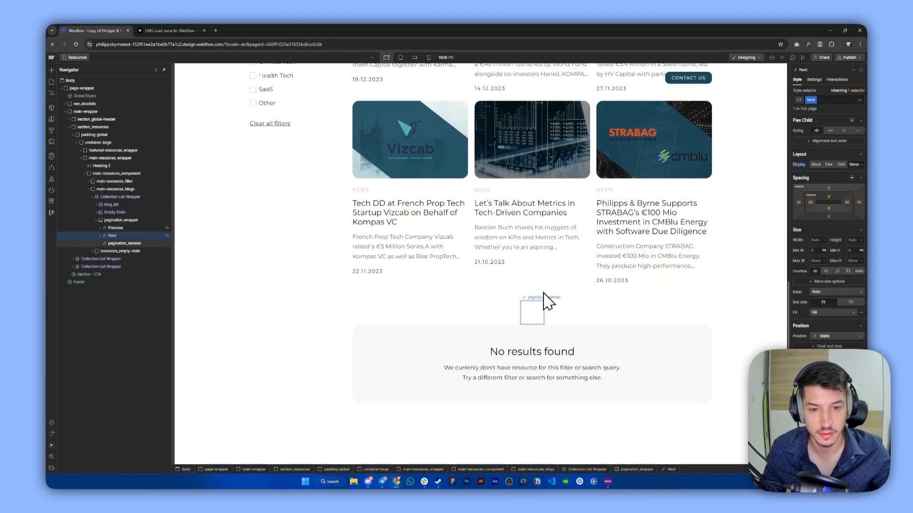
click(533, 312)
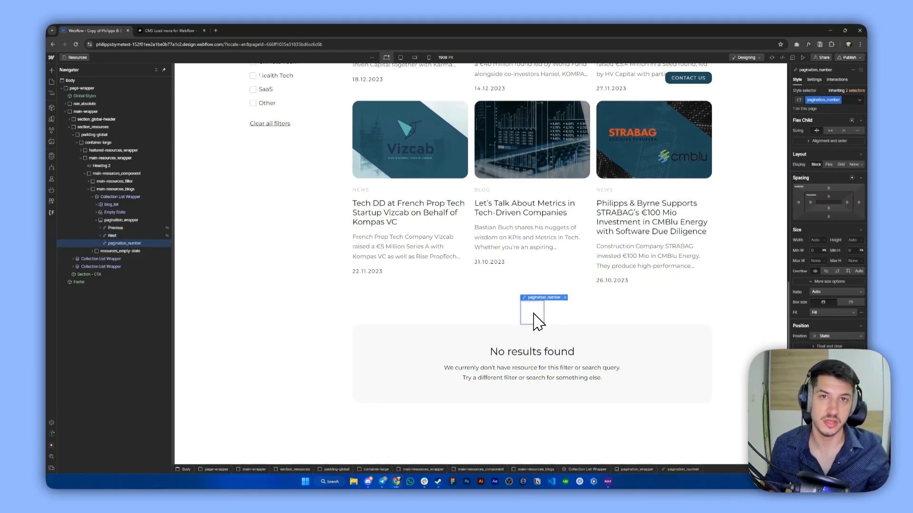
mouse_move(158, 268)
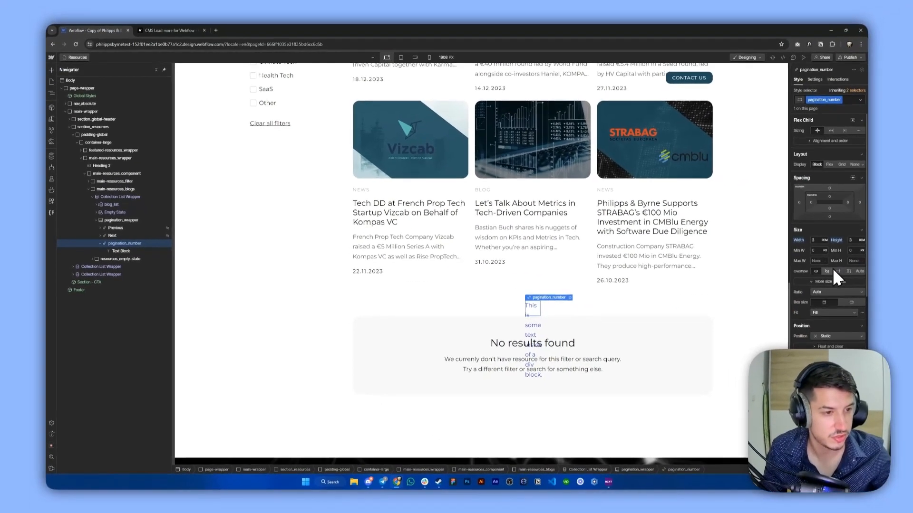
Step: Place a text block reading 1 in pagination_number, flex-centered in a 3 by 3 square
scroll(down, 3)
text(1)
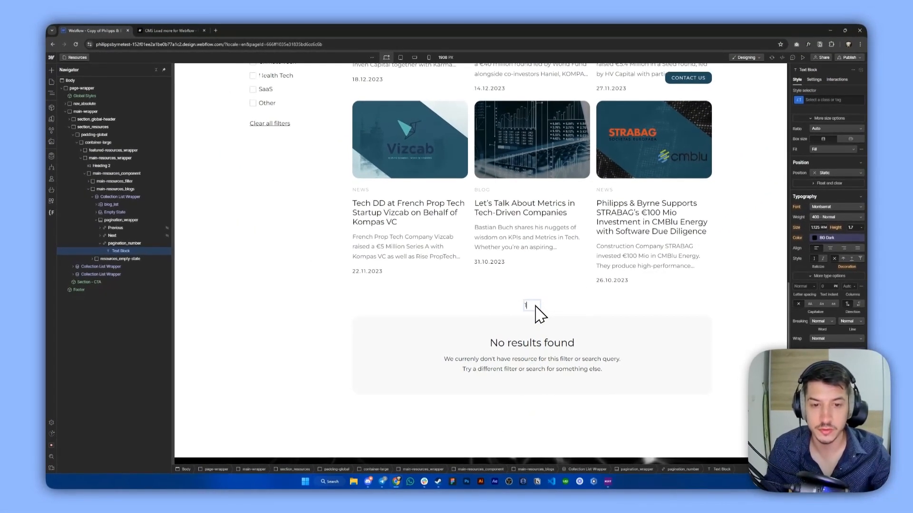
click(120, 197)
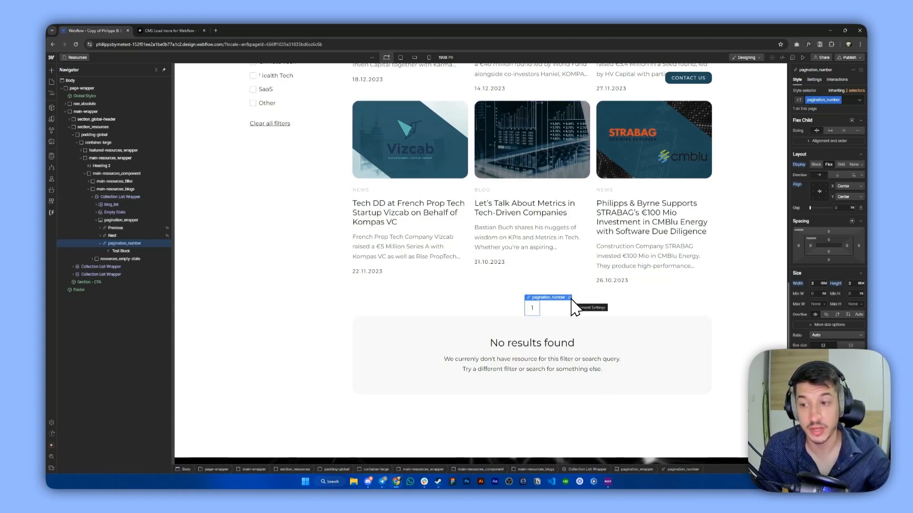
Step: Style the Current state with white number text on a BG Petrol background via colour variables
click(171, 30)
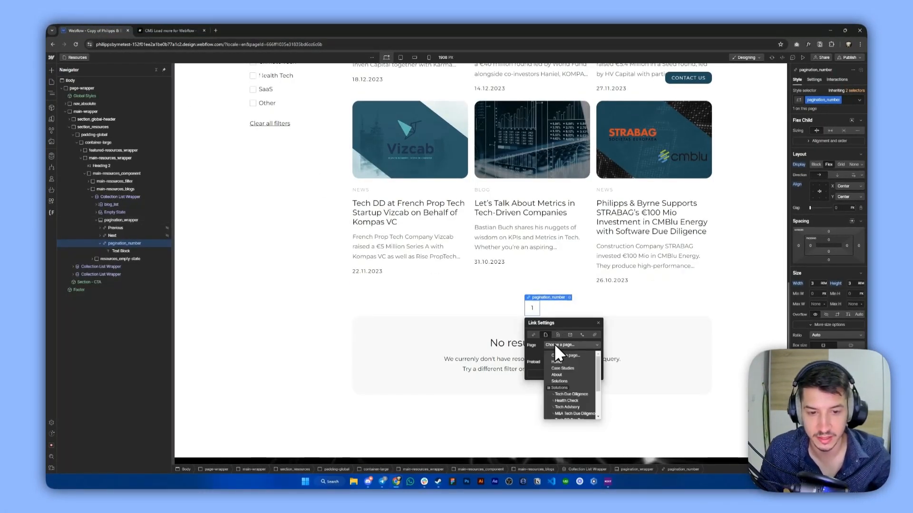
click(556, 355)
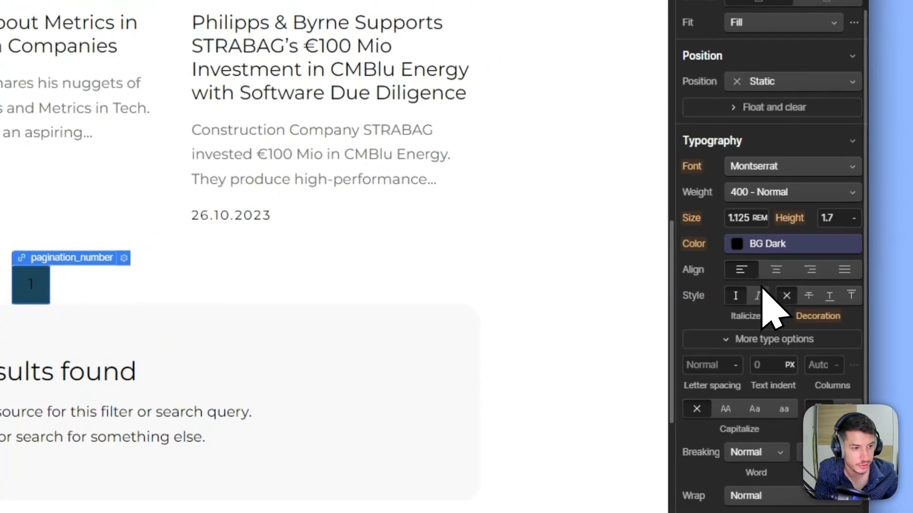
click(736, 244)
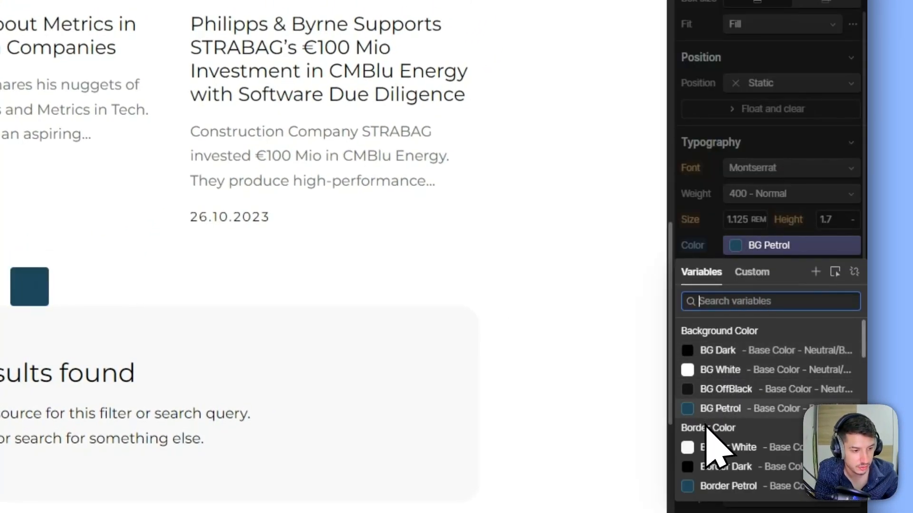
click(712, 450)
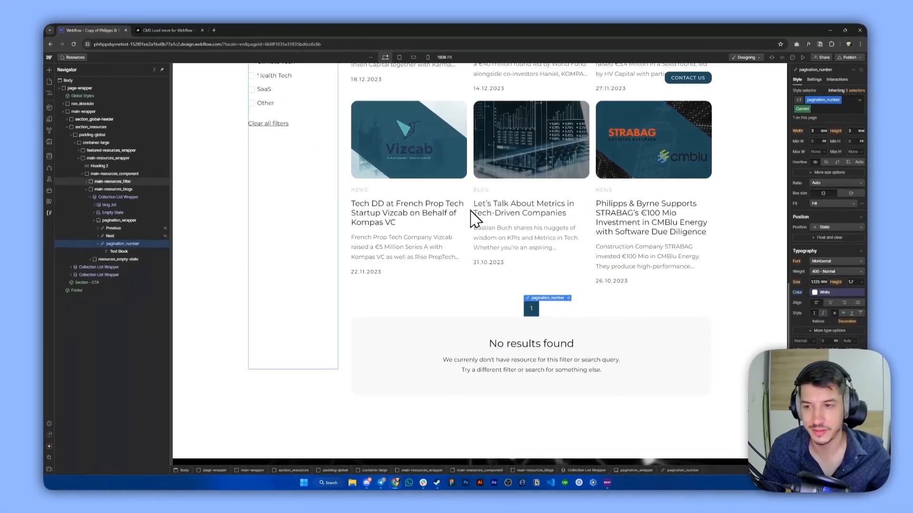
click(546, 298)
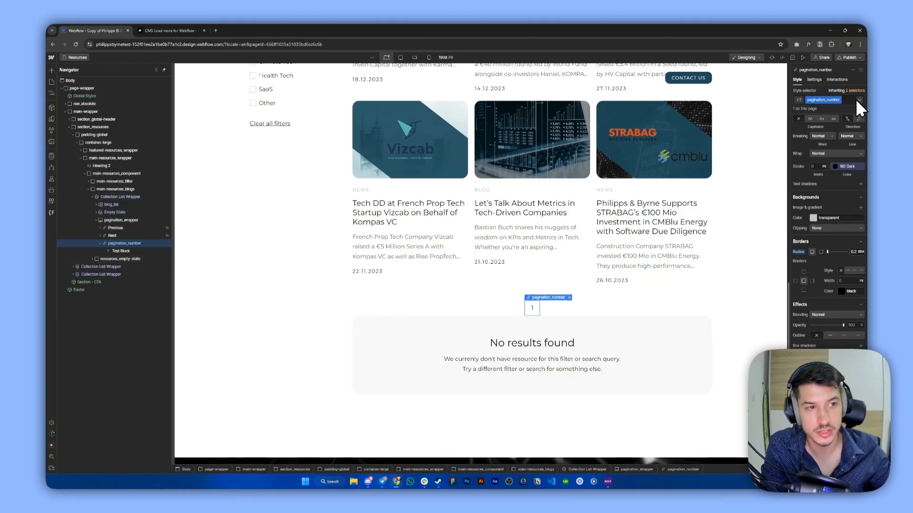
Step: Give pagination_number a Hover state with the Gold background variable
click(858, 100)
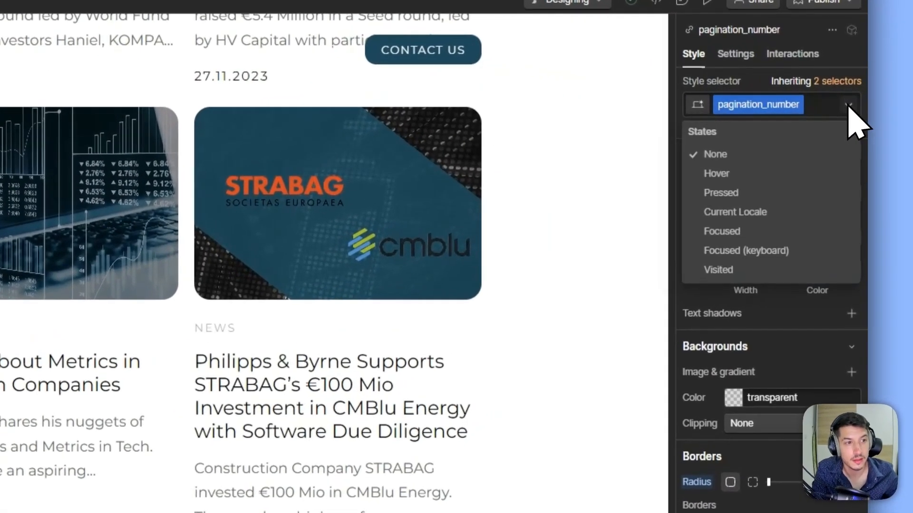
click(716, 173)
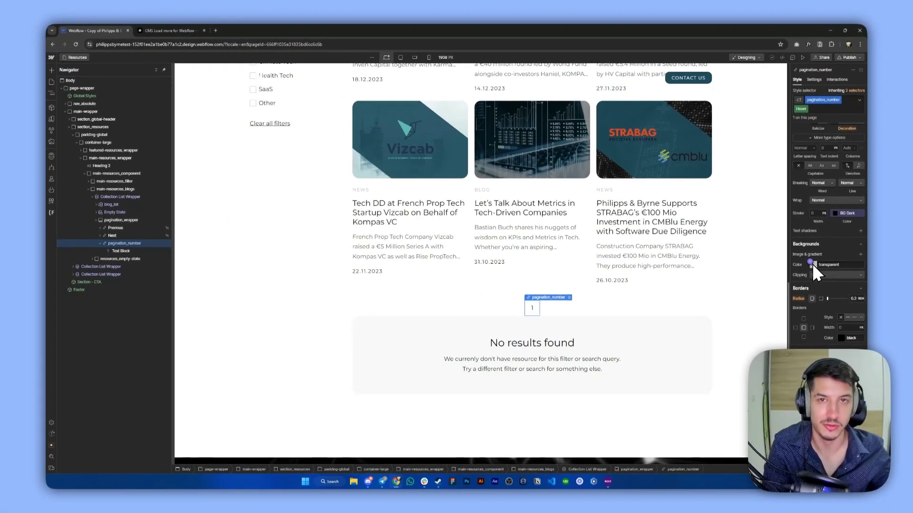
click(809, 264)
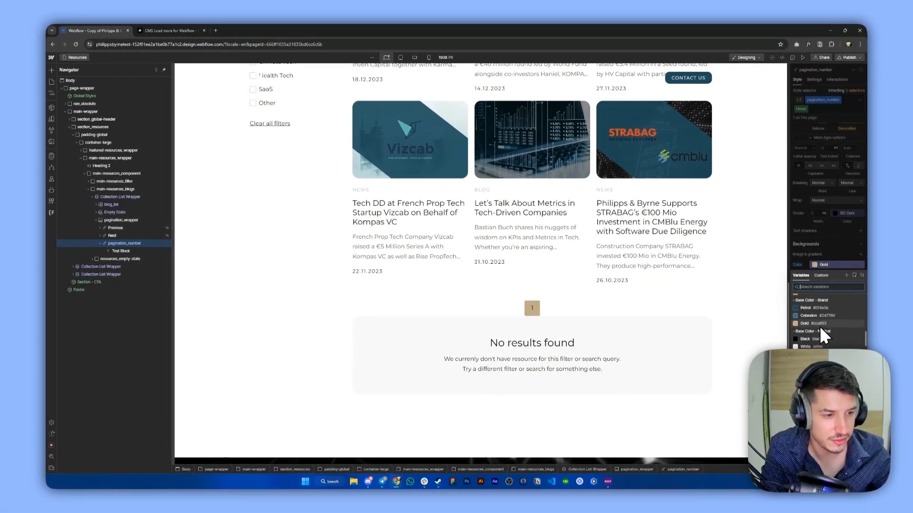
click(813, 321)
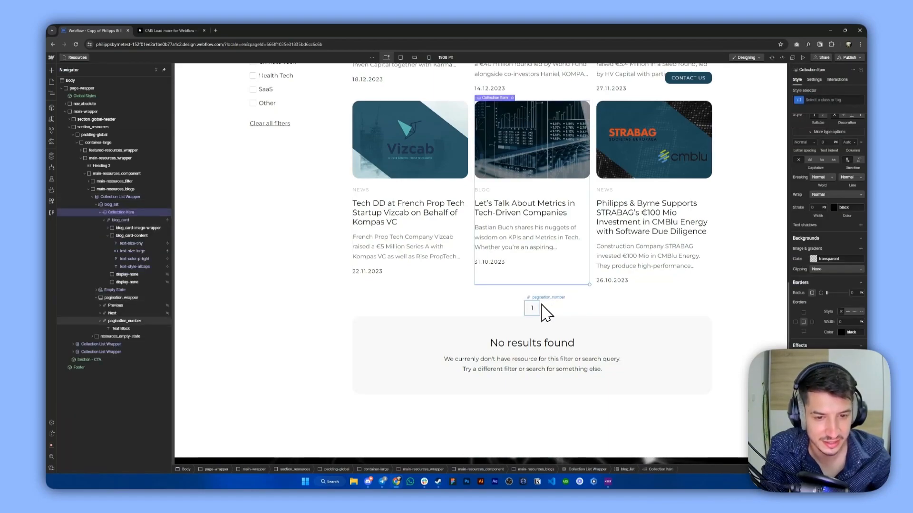
click(120, 196)
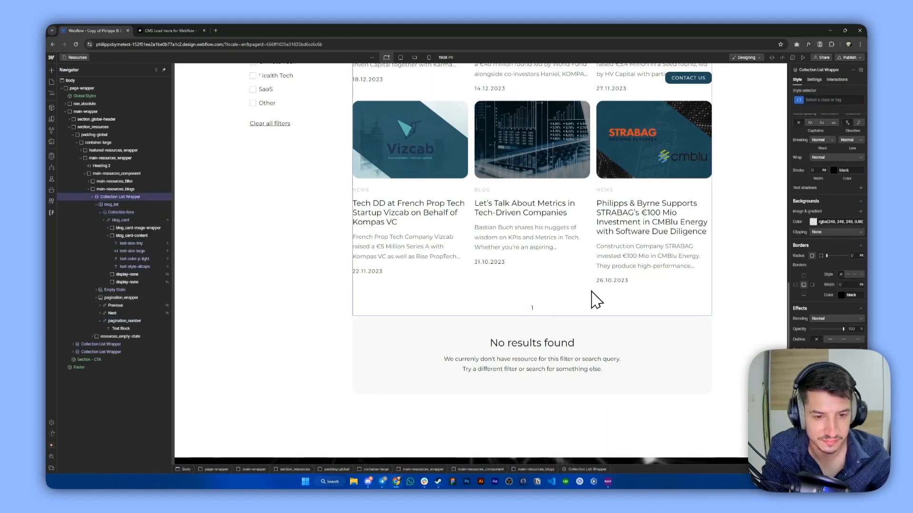
click(533, 308)
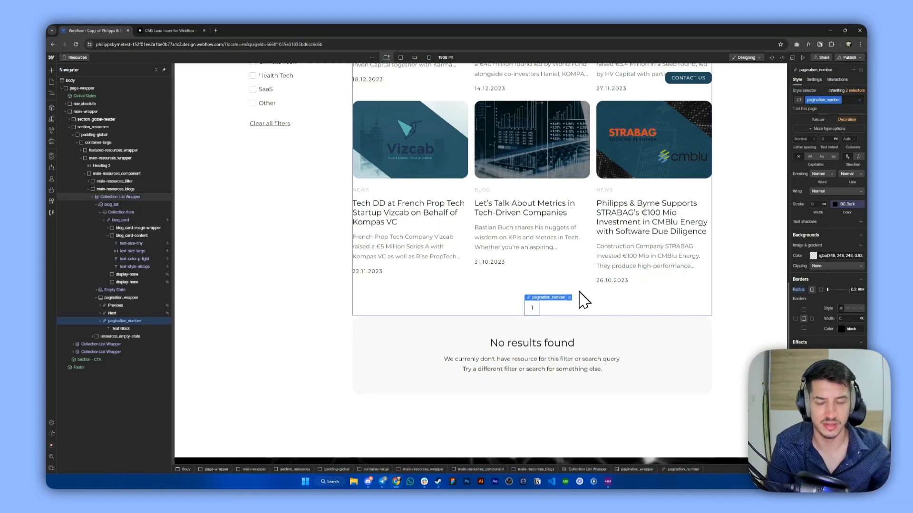
click(124, 321)
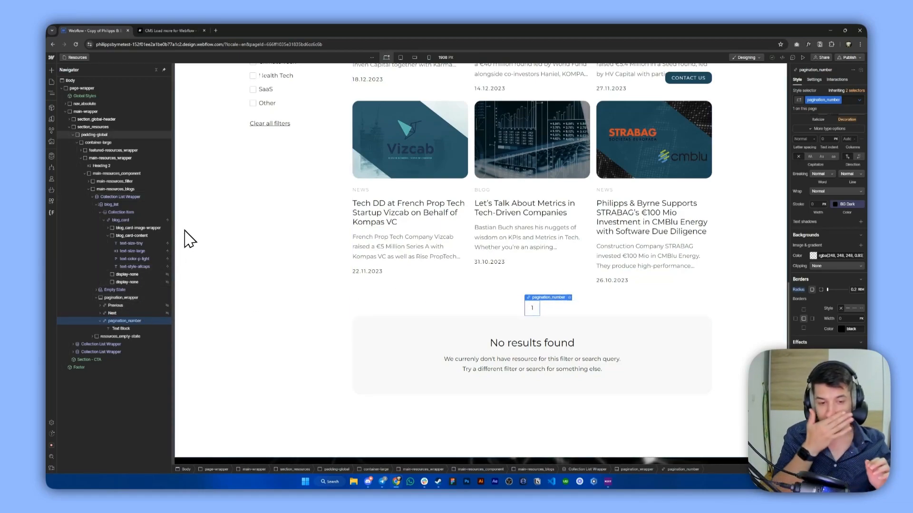
Step: Add custom attribute fs-cmsload-element = page-button to pagination_number, copied from the Finsweet docs
click(171, 30)
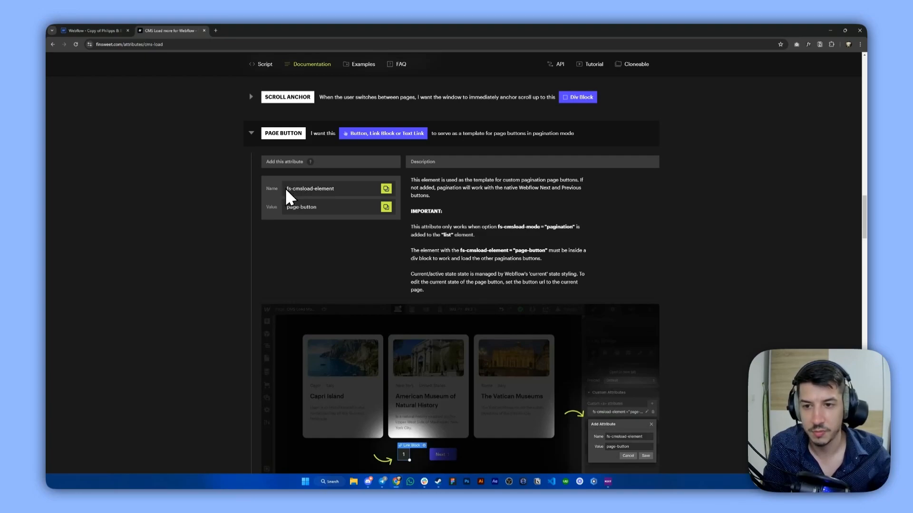
click(99, 30)
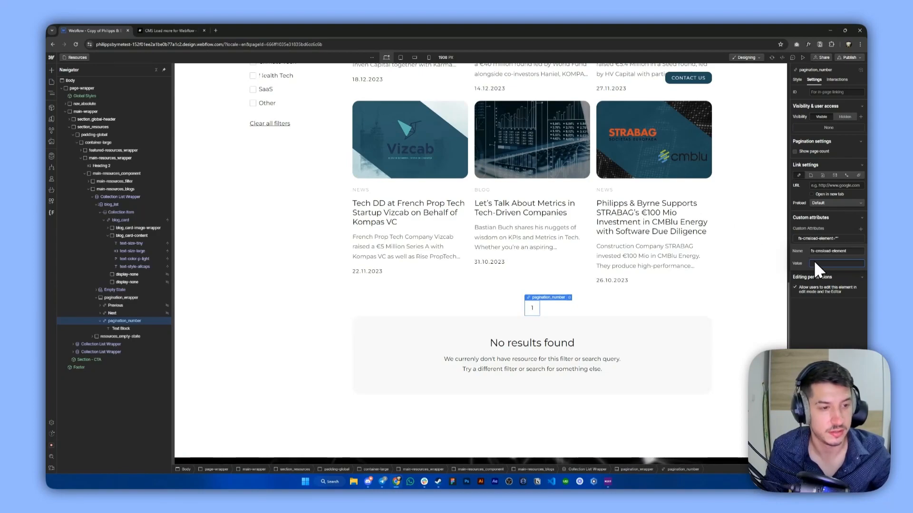
click(120, 297)
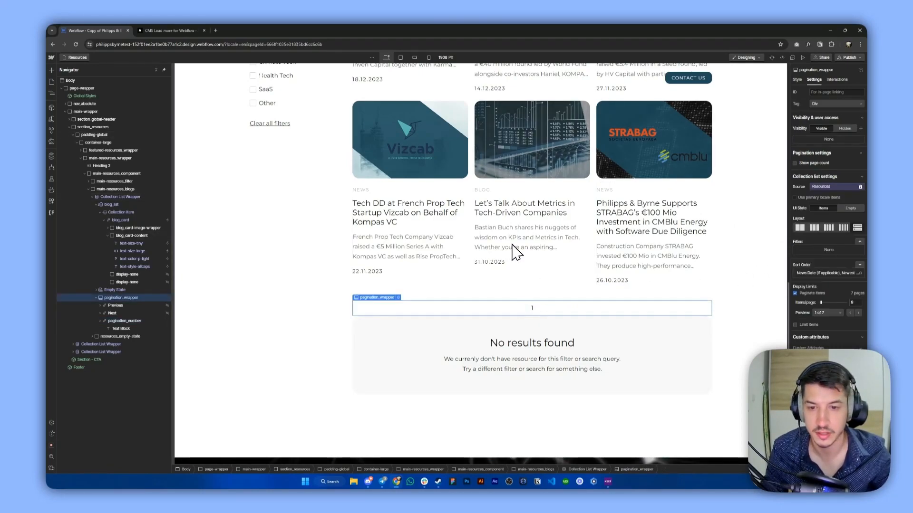
click(171, 29)
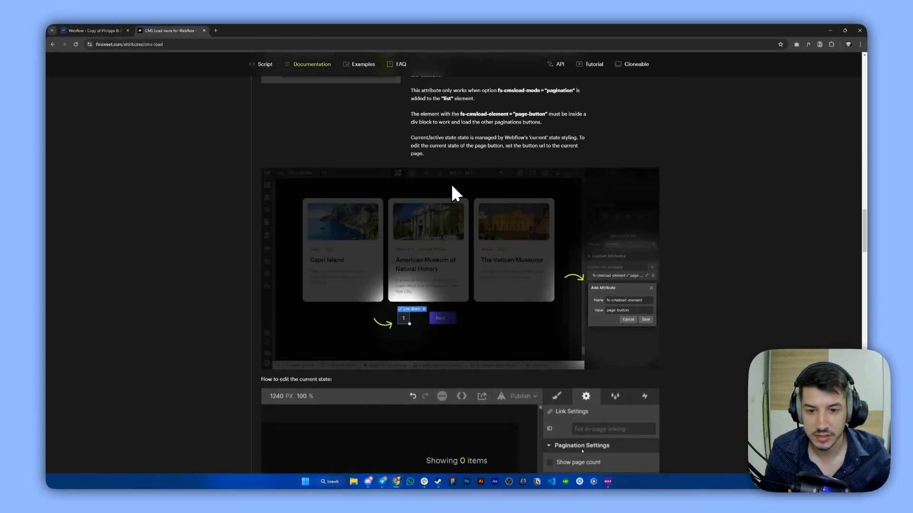
scroll(down, 3)
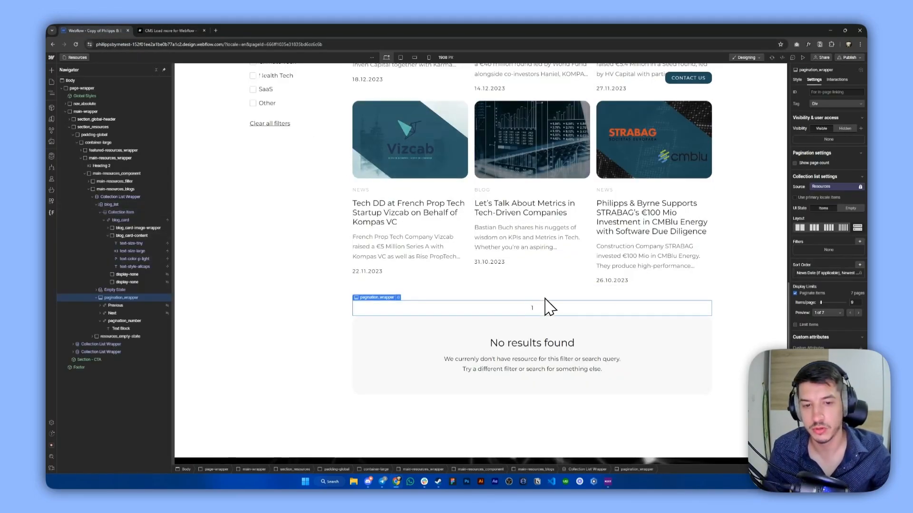
Step: Add a '...' text block after the page number in pagination_wrapper and start a custom attribute on it
click(532, 308)
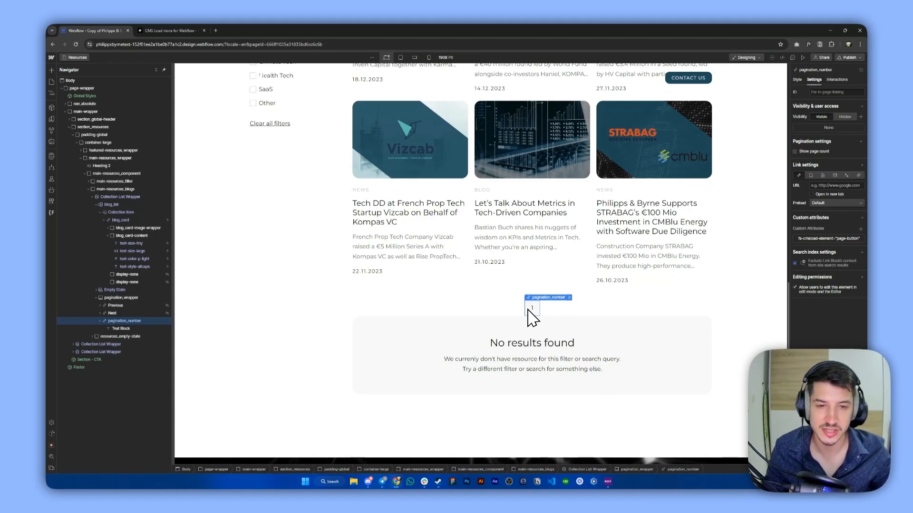
click(119, 297)
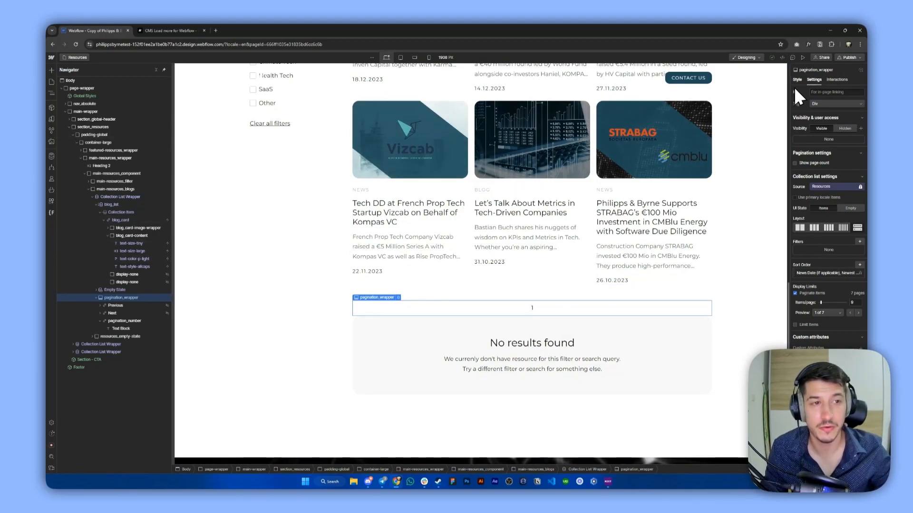
click(796, 80)
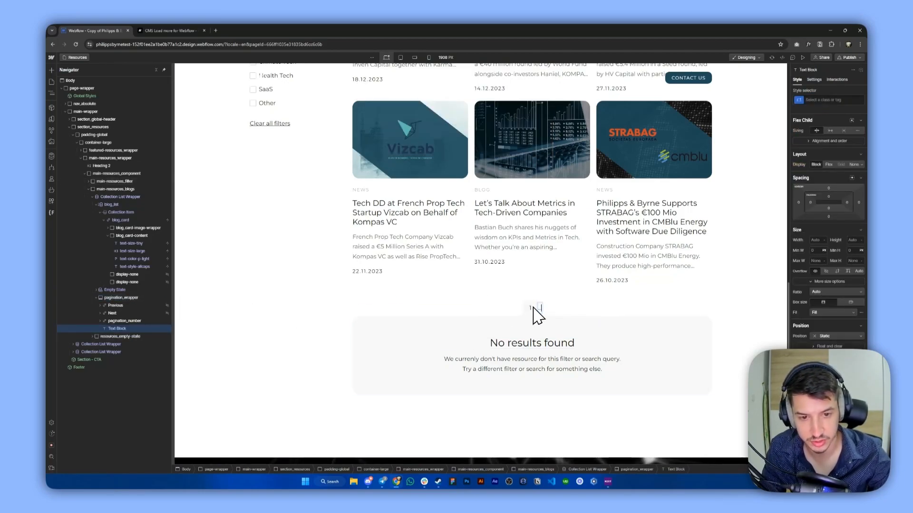
click(120, 298)
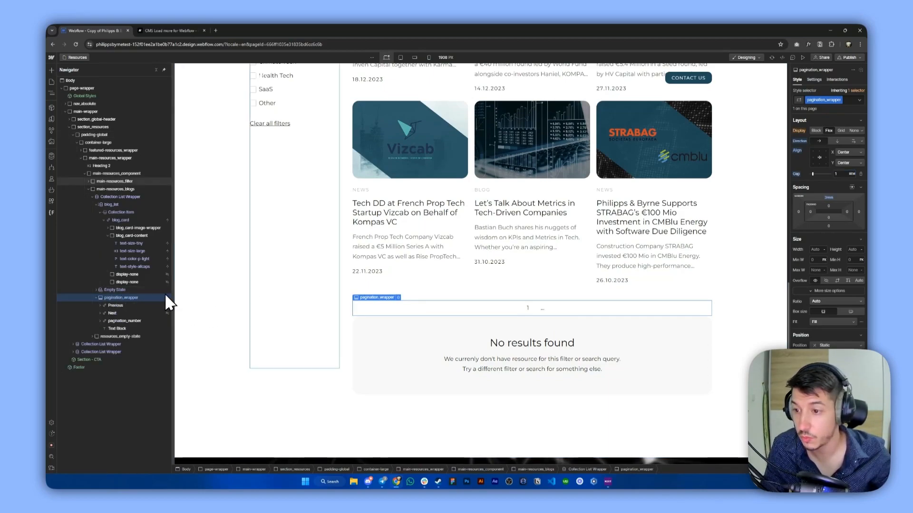
click(117, 328)
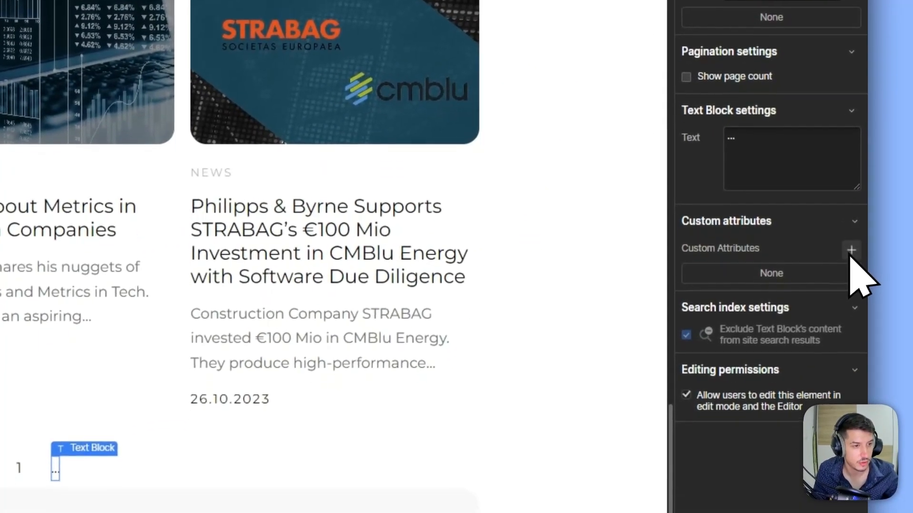
click(851, 249)
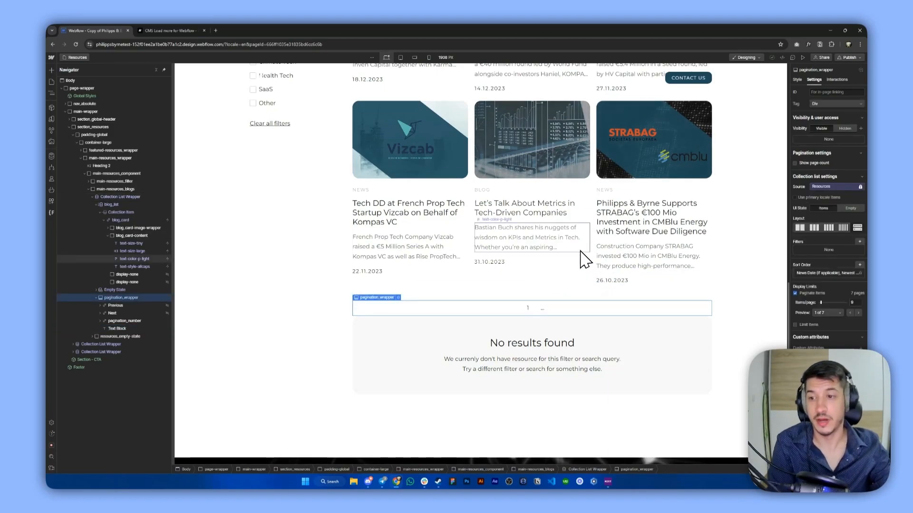
Step: Publish the site to the staging domain and load the live Resources page
click(858, 57)
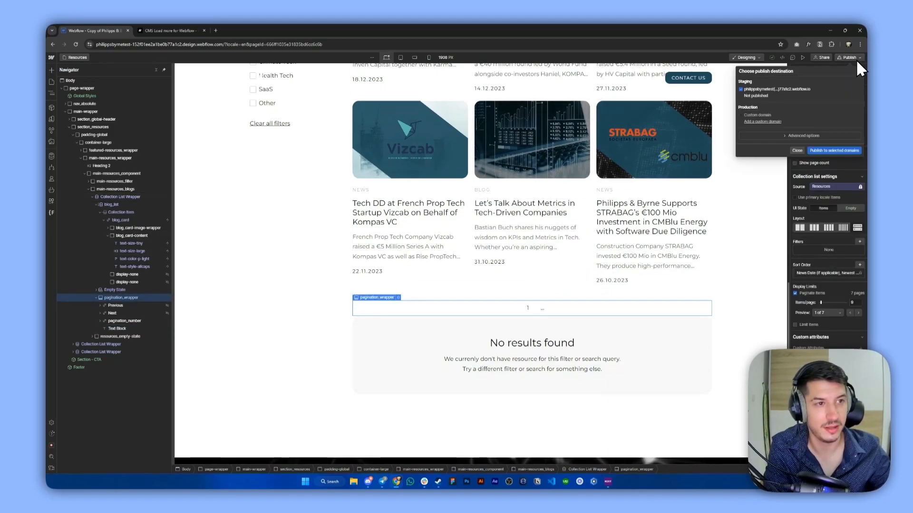
click(833, 150)
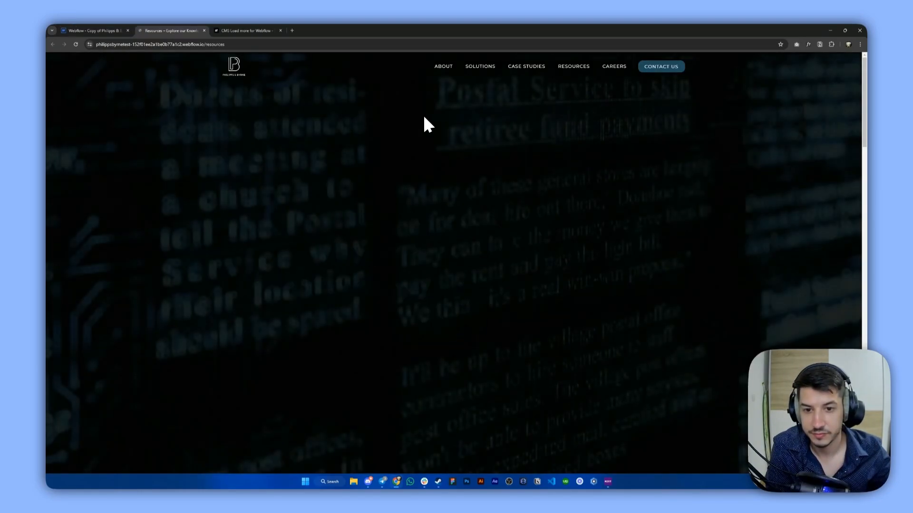
Step: Scroll the live Resources page to the 1–7 pagination and switch to page 3
scroll(down, 3)
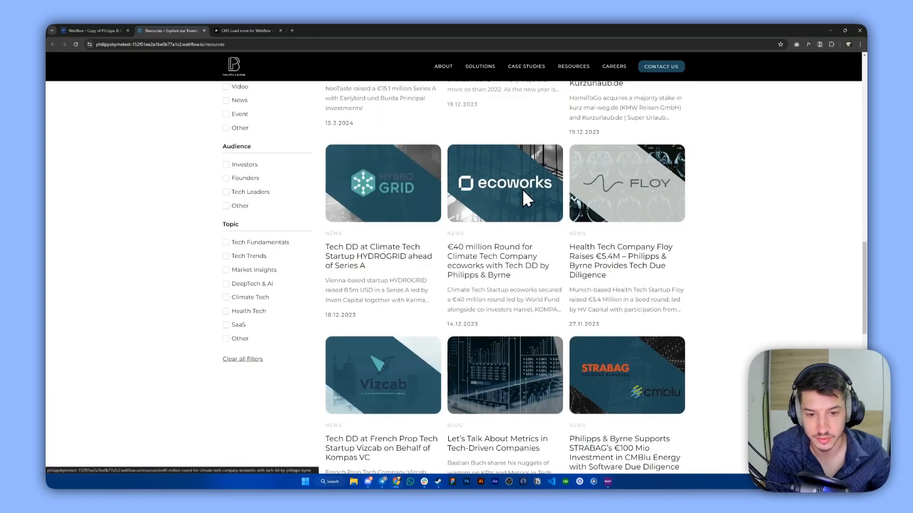
scroll(down, 3)
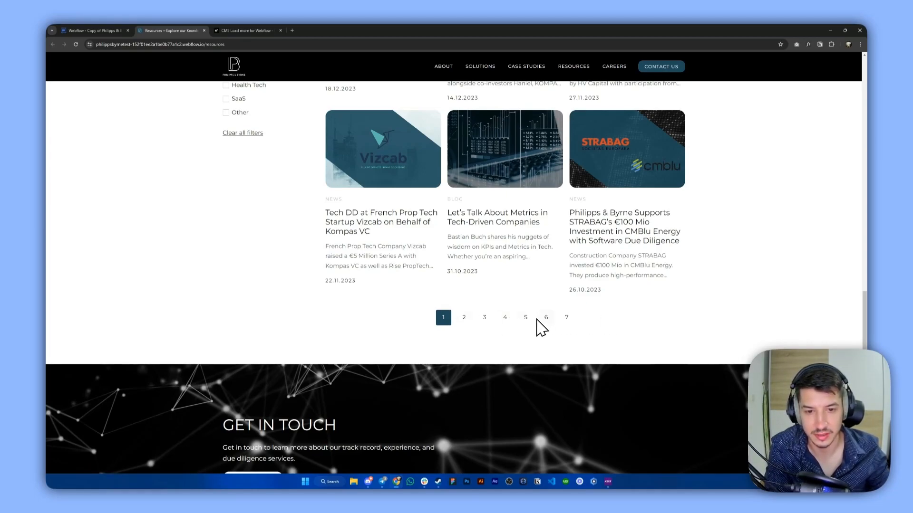
mouse_move(484, 324)
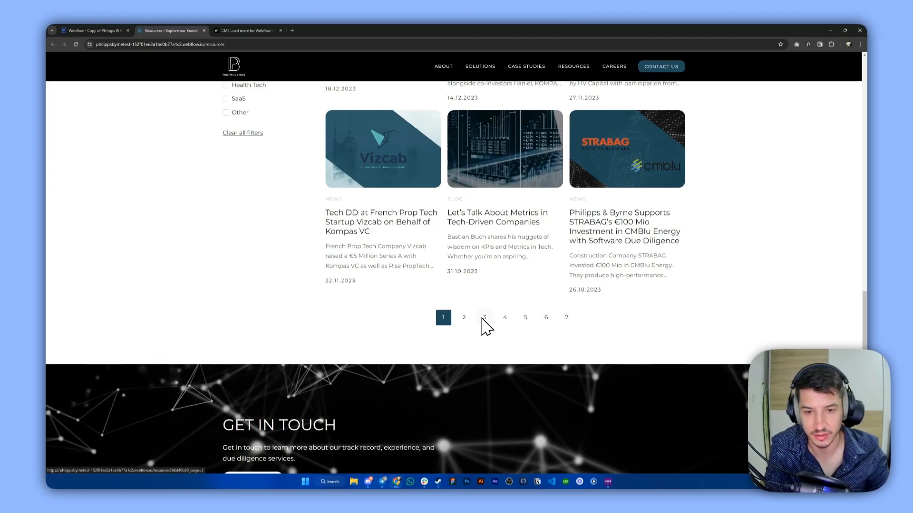
click(484, 317)
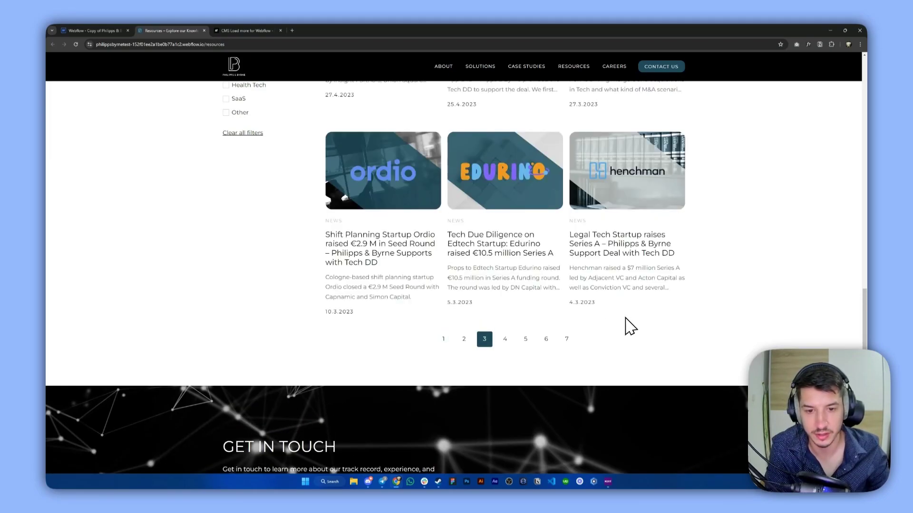